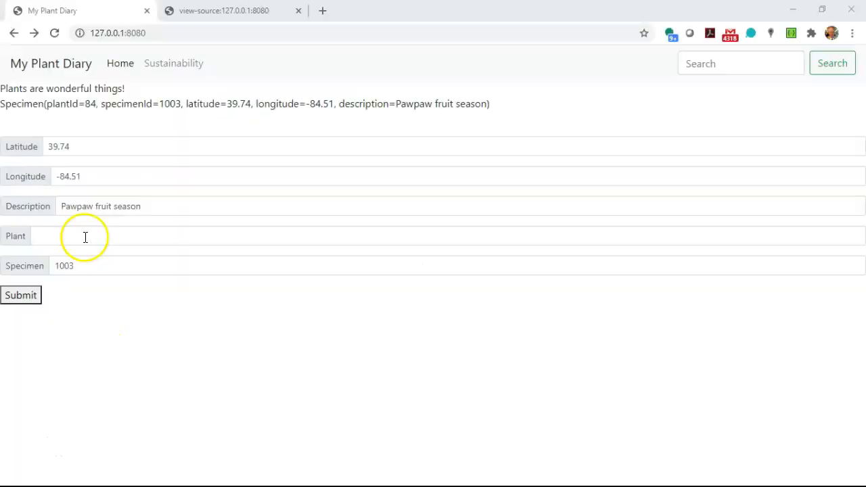
Type 'Eastern' into the Plant field to test the hardcoded autocomplete
type("Easter")
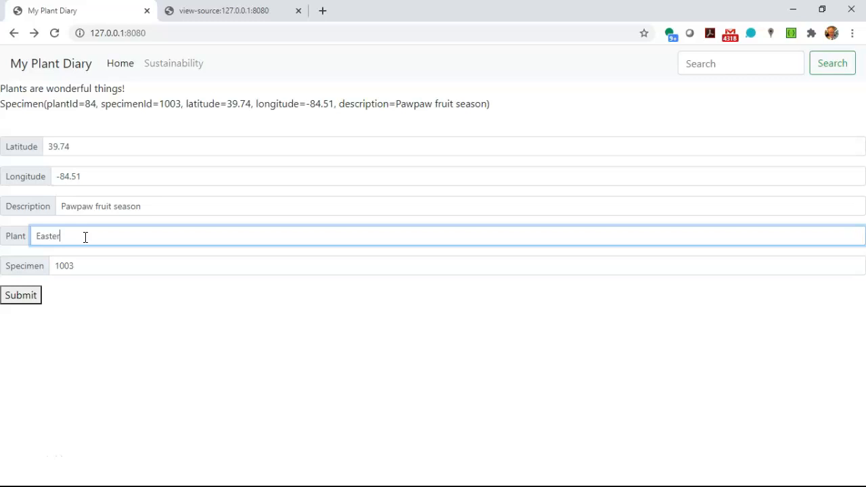
type("Eastern Redbud\", \"Eastern White Pine\", \"Eastern Red Cedar\"]\"\",")
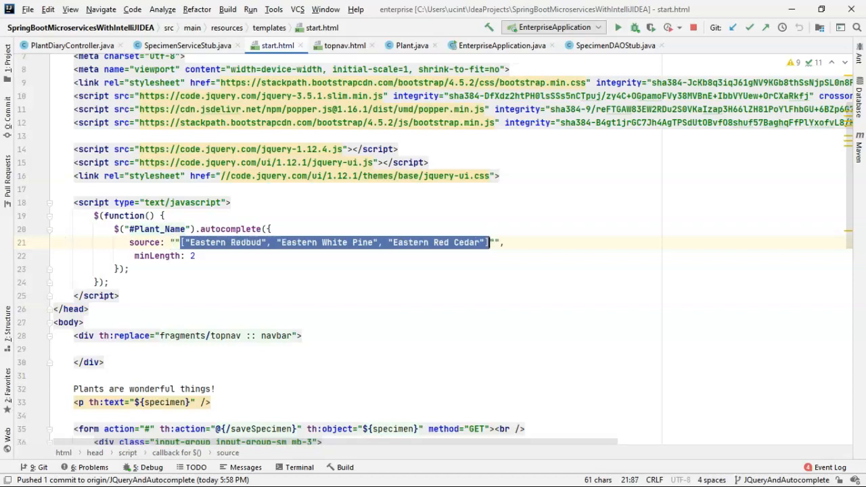
Replace the hardcoded plant-name array with plantNamesAutocomplete as the autocomplete source
key("Delete")
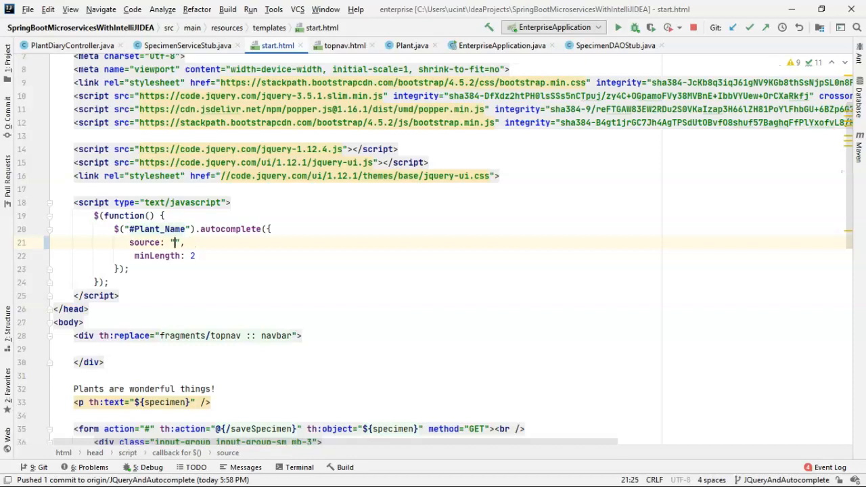
type("plantNamesAutocomplete")
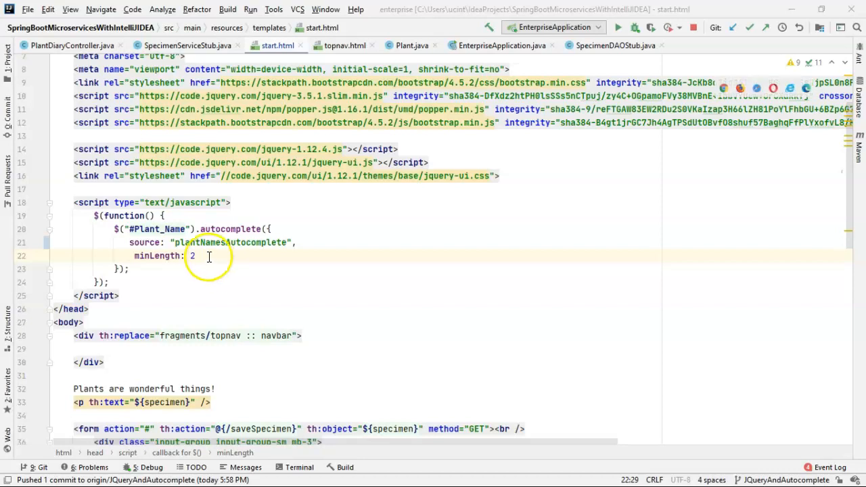
Change minLength to 3 and select the plantNamesAutocomplete endpoint name for the controller
type("3")
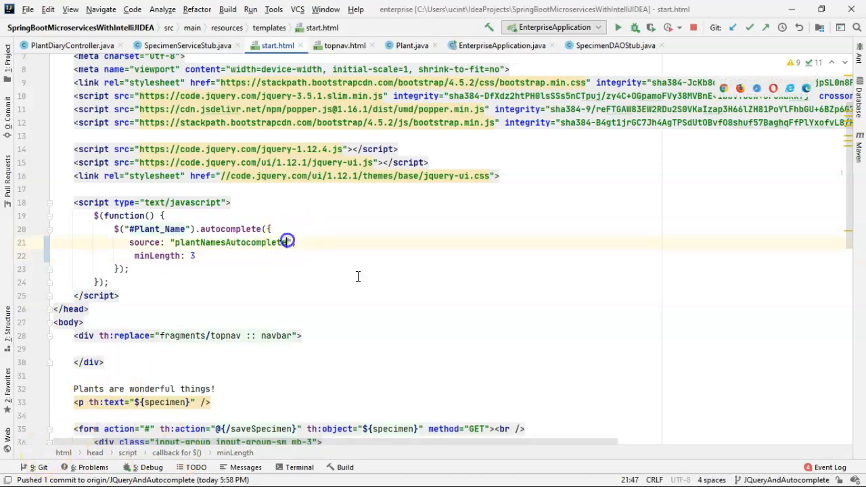
double_click(230, 242)
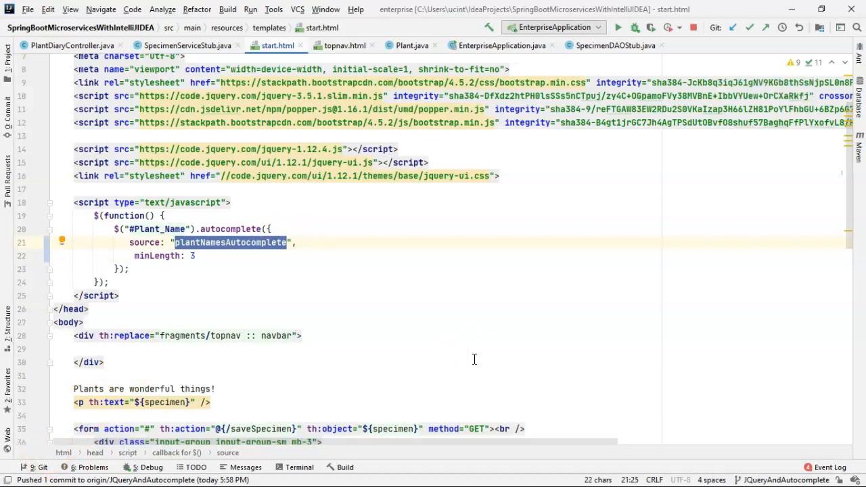
left_click(68, 45)
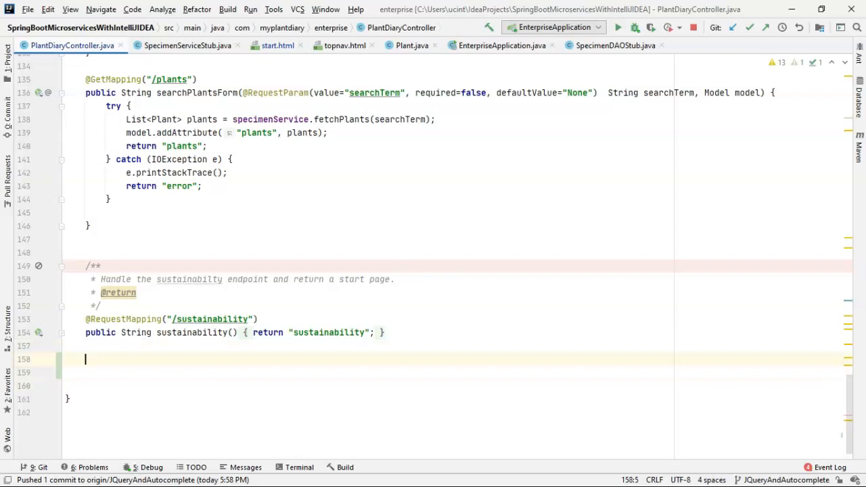
Write an empty public List<String> plantNamesAutocomplete() method stub below sustainability()
type("public")
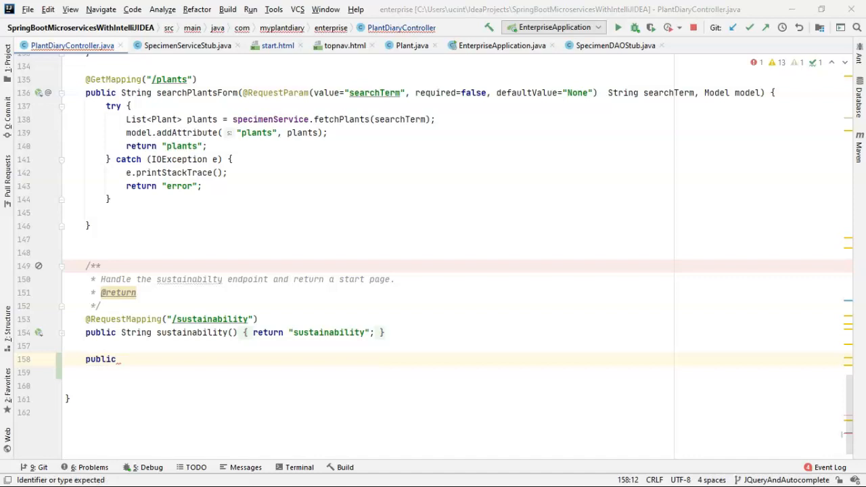
mouse_move(227, 212)
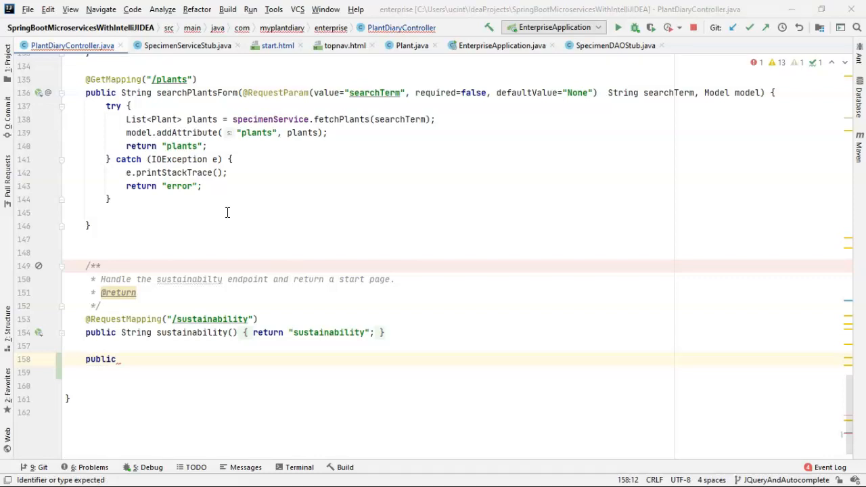
left_click(125, 359)
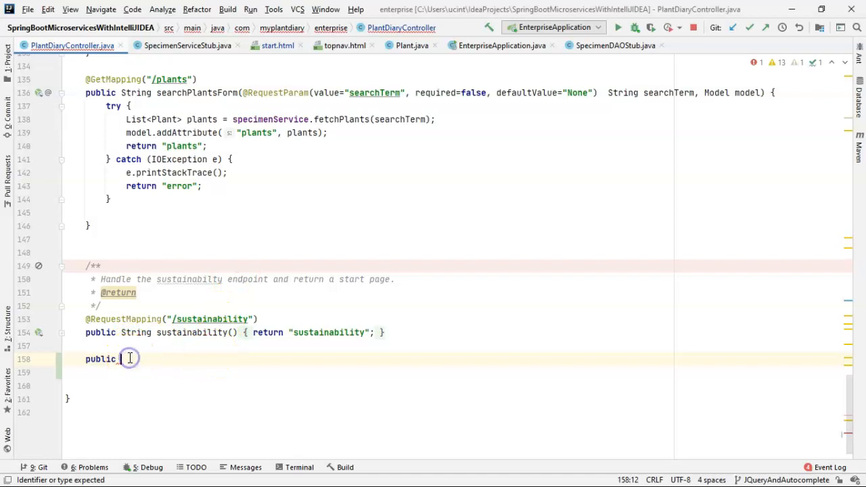
type("List<String>")
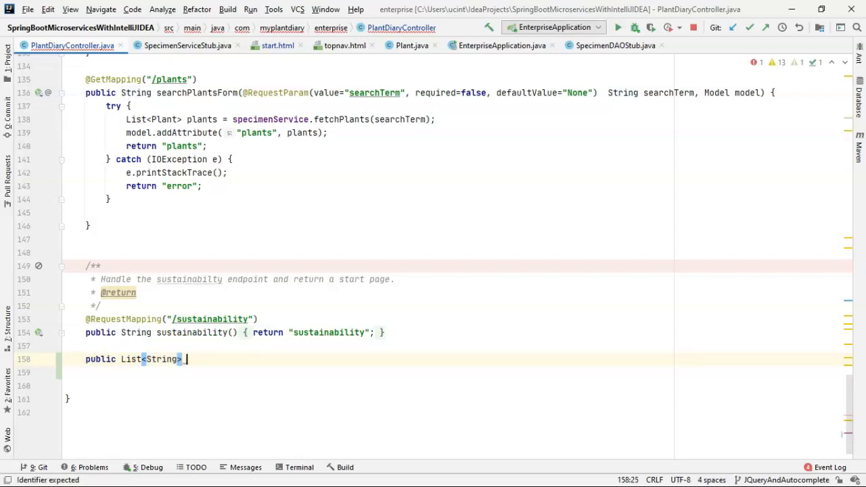
type("plantNamesAutocomplete")
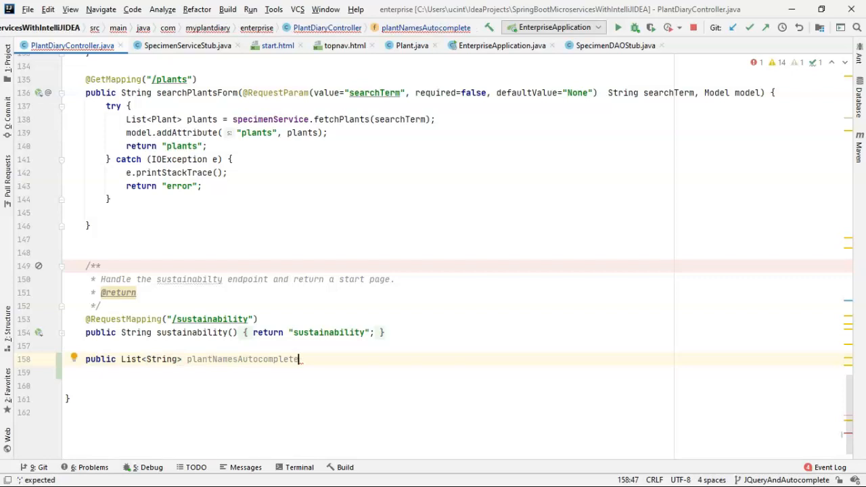
type("() {")
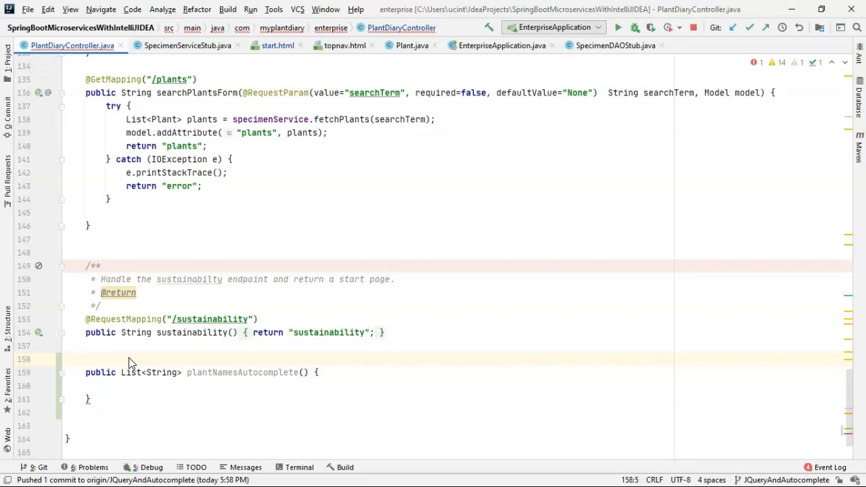
type("@Resp")
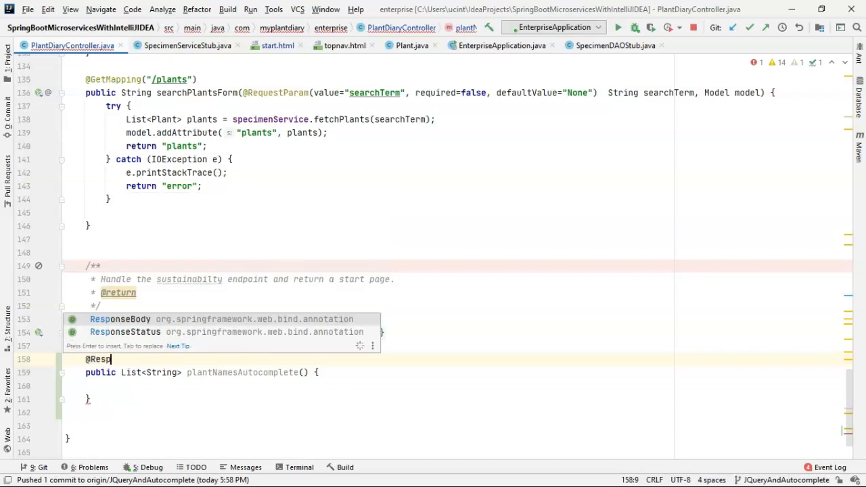
type("onseBody")
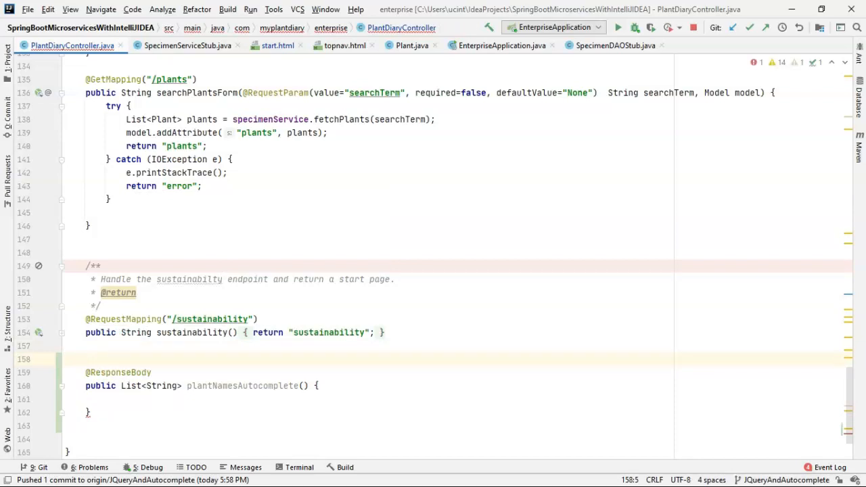
type("@")
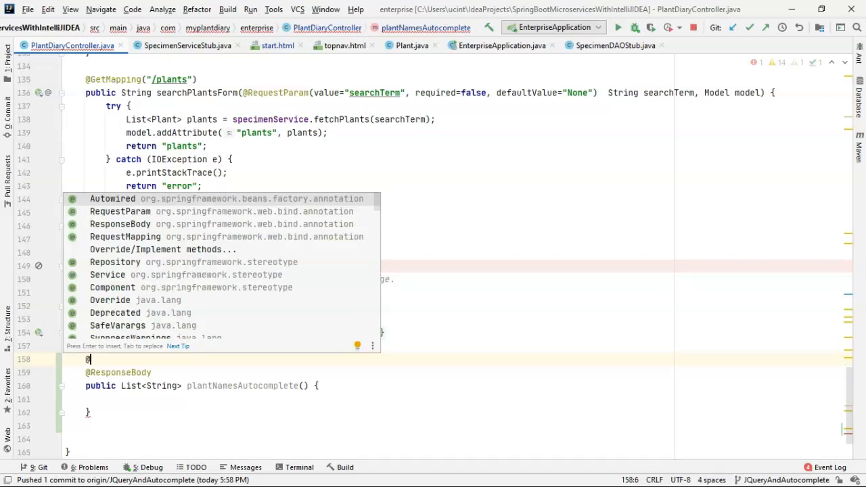
type("GetMapping(\"")
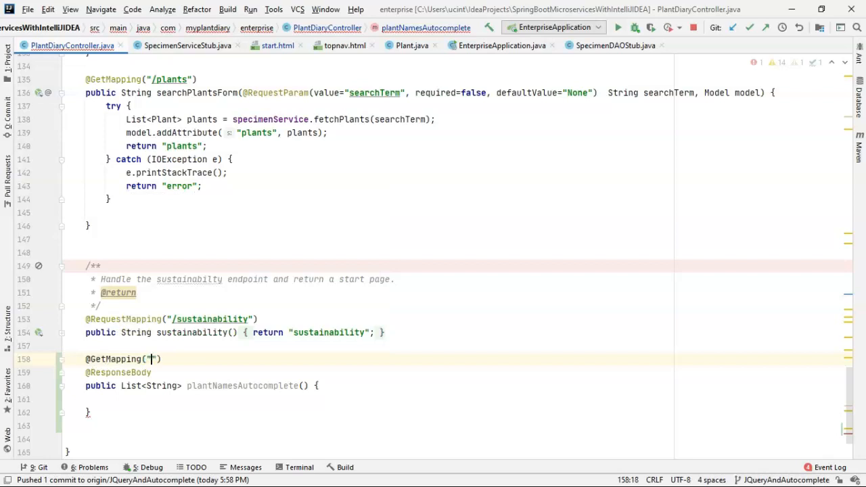
type("/plantNamesAutocomplete")
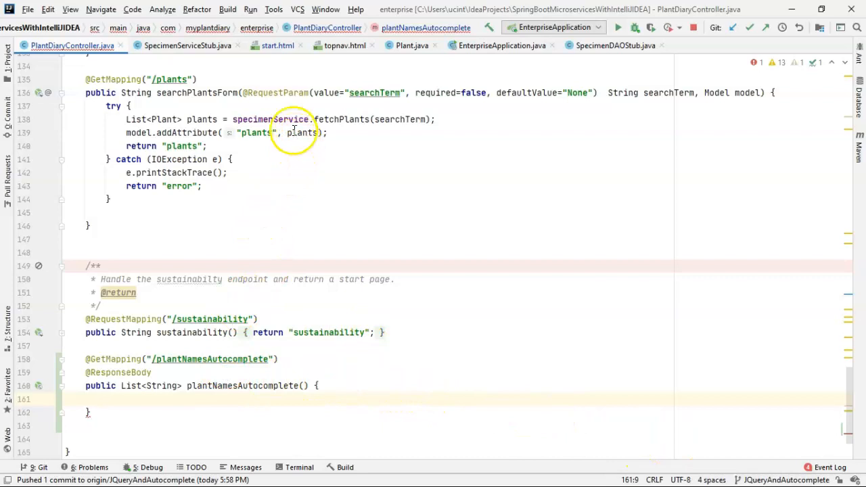
left_click(276, 45)
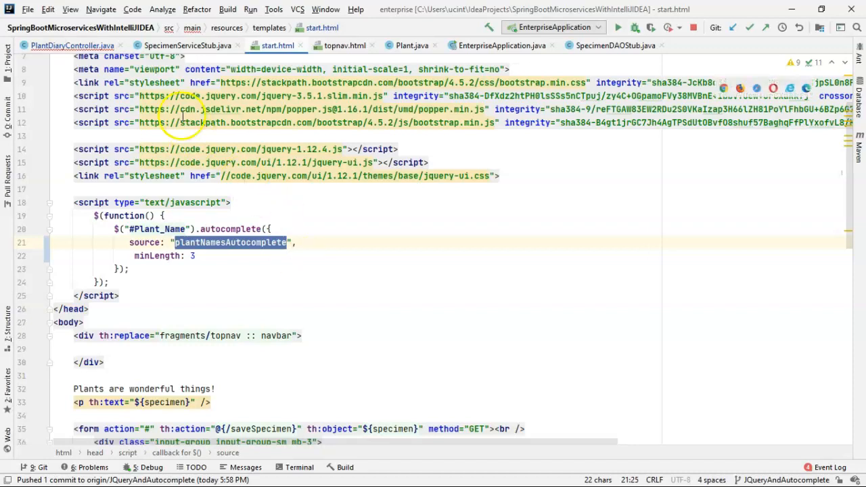
Add a String term parameter inside plantNamesAutocomplete's parentheses
left_click(72, 45)
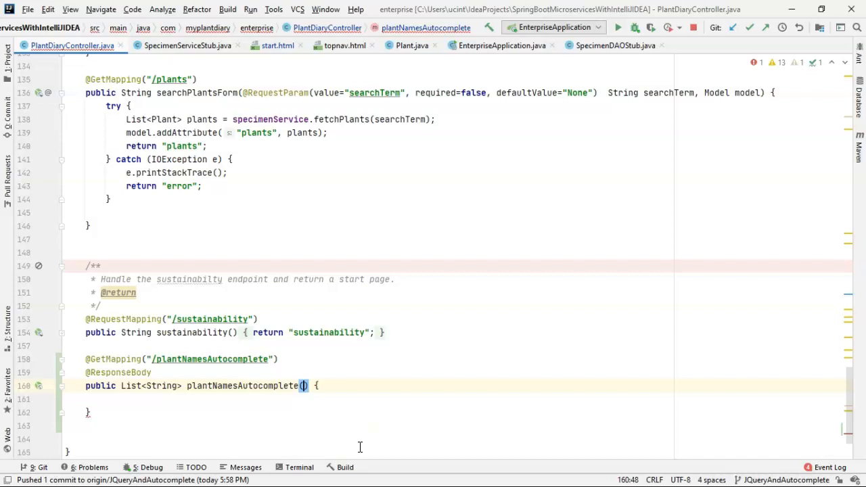
type("String term")
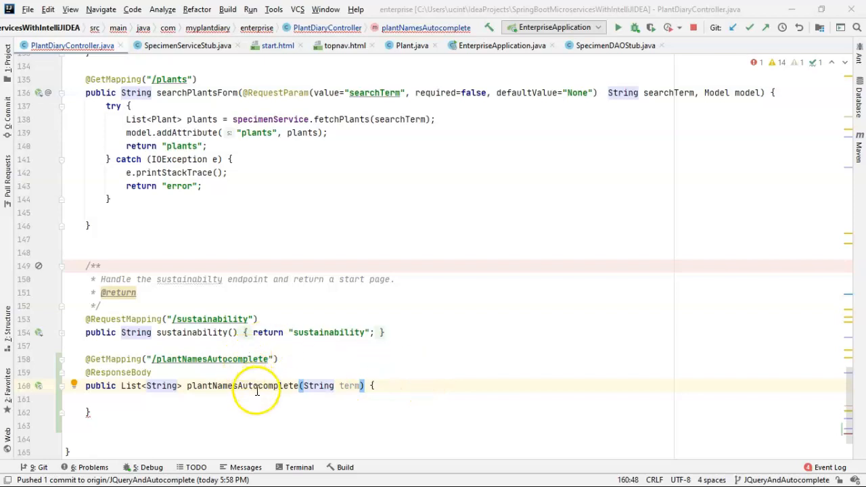
mouse_move(321, 430)
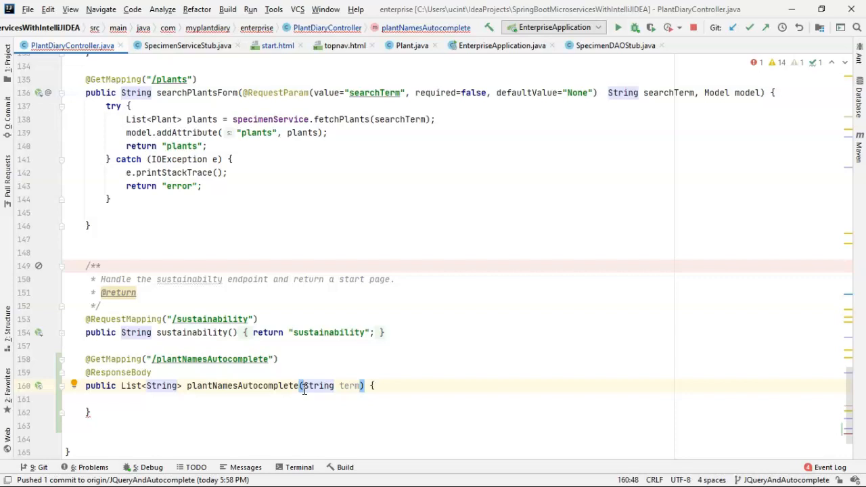
type("@RequestParam")
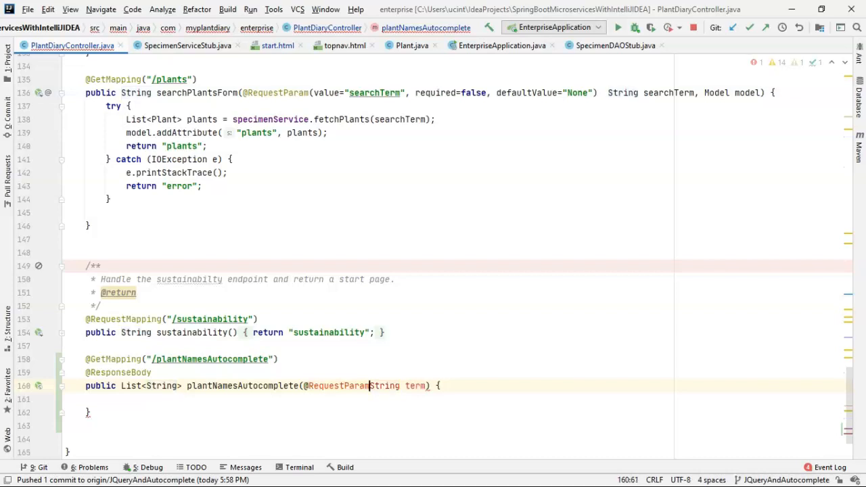
type("value=\"term\",")
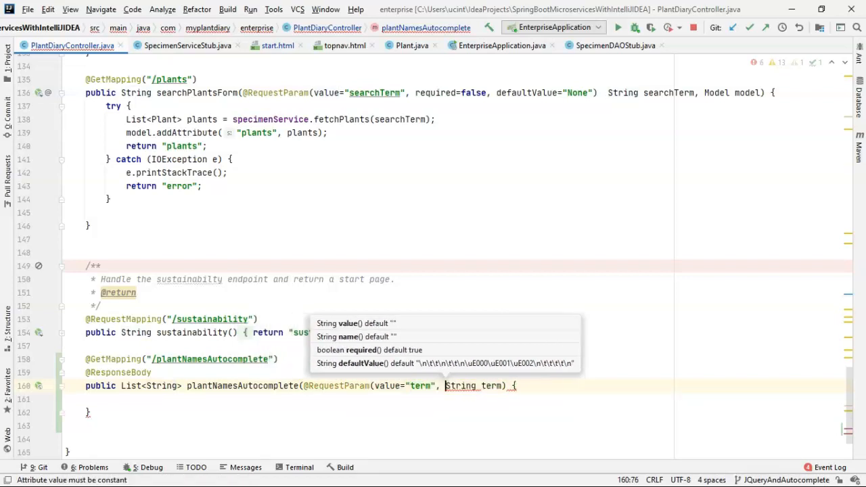
type("required = false,")
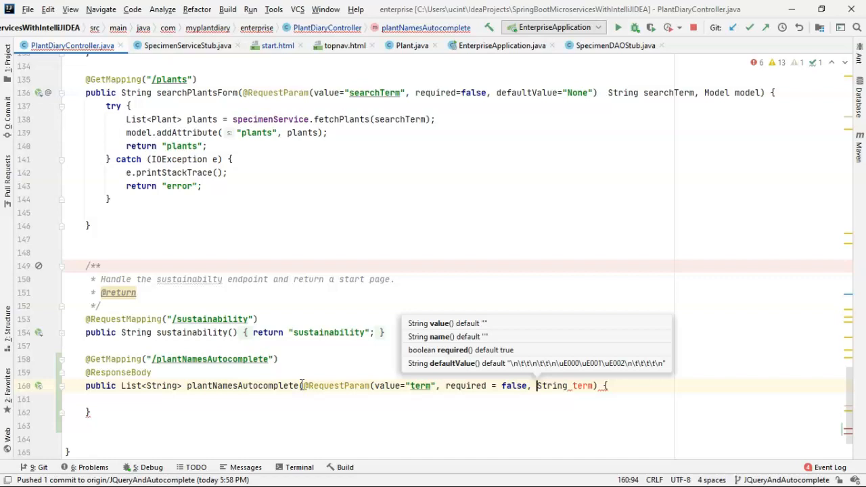
type("defaultValue=\"\")")
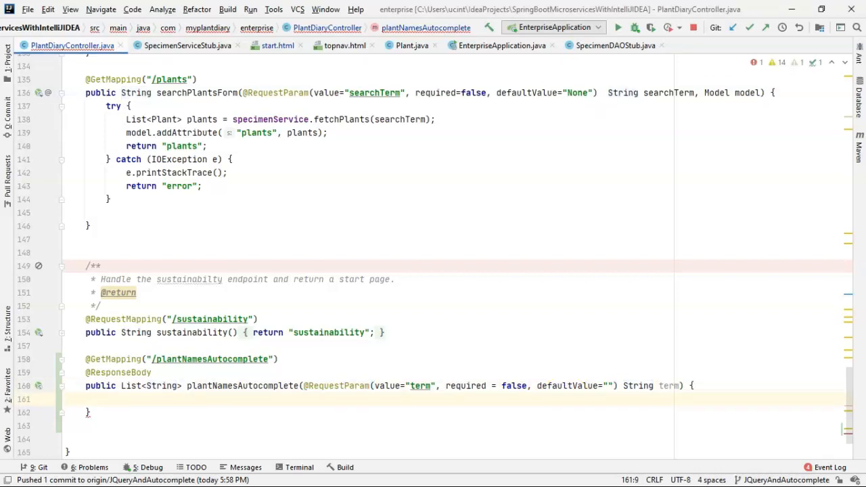
Declare List<String> suggestions = new ArrayList<String>(); inside the method body
type("List<String> suggestions")
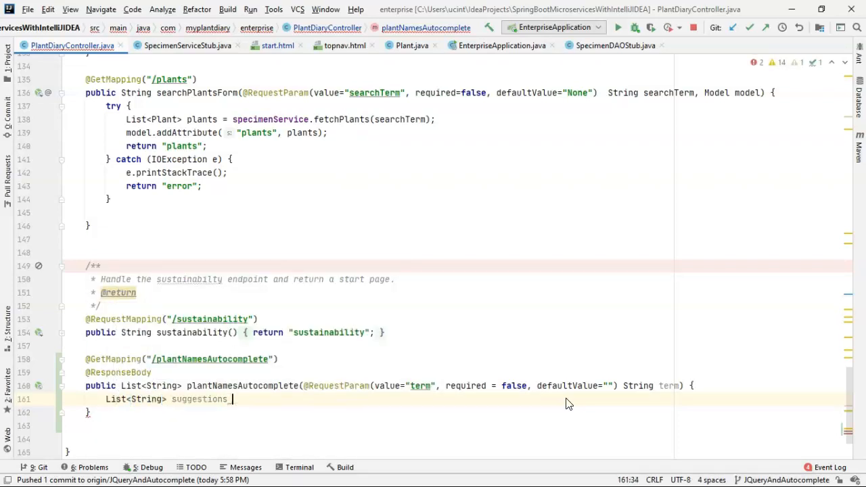
type("= new A")
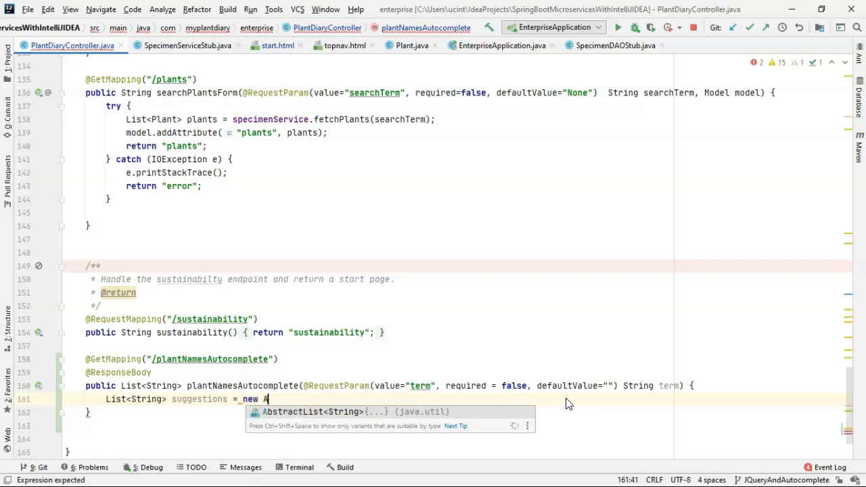
type("rrayList<String>();")
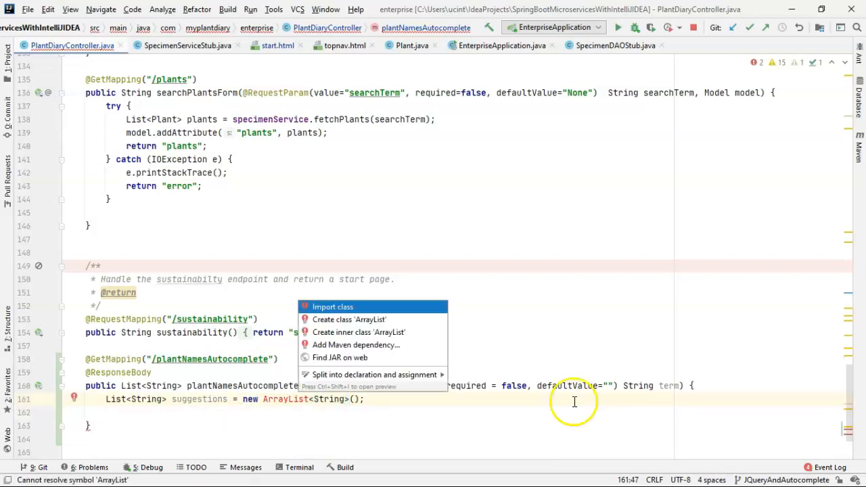
type("suggestions;")
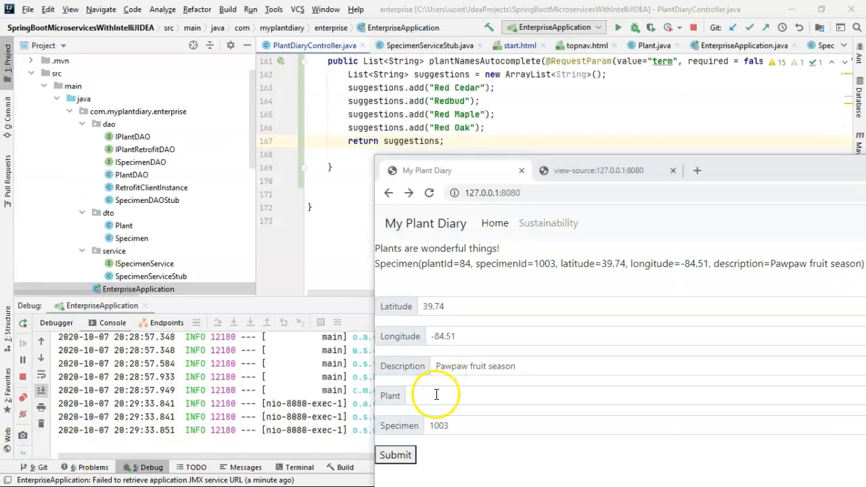
Type 'Red' into the Plant field and watch for autocomplete suggestions
type("Red")
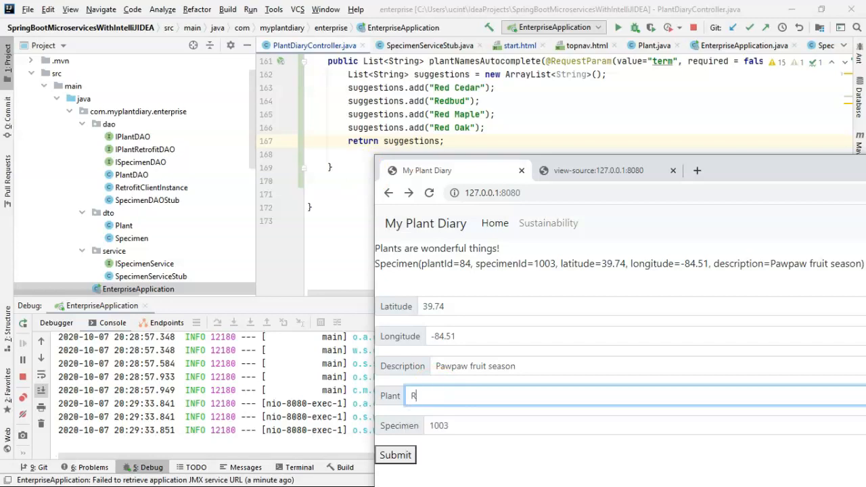
type("e")
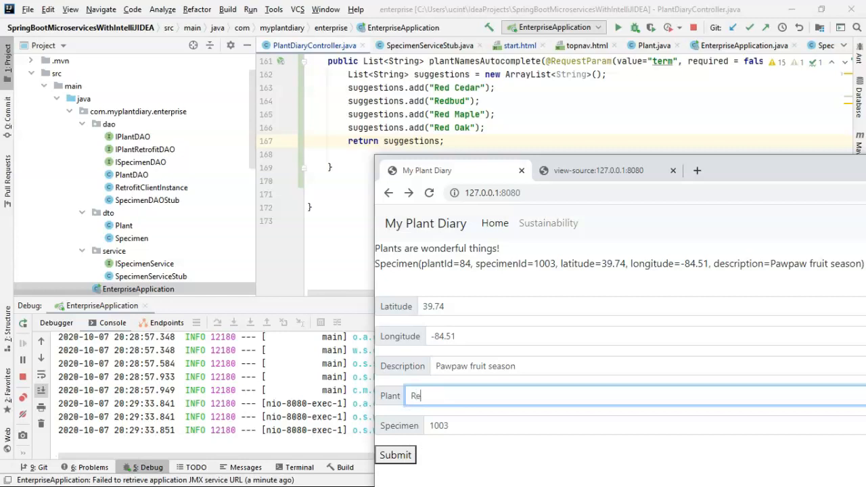
type("d")
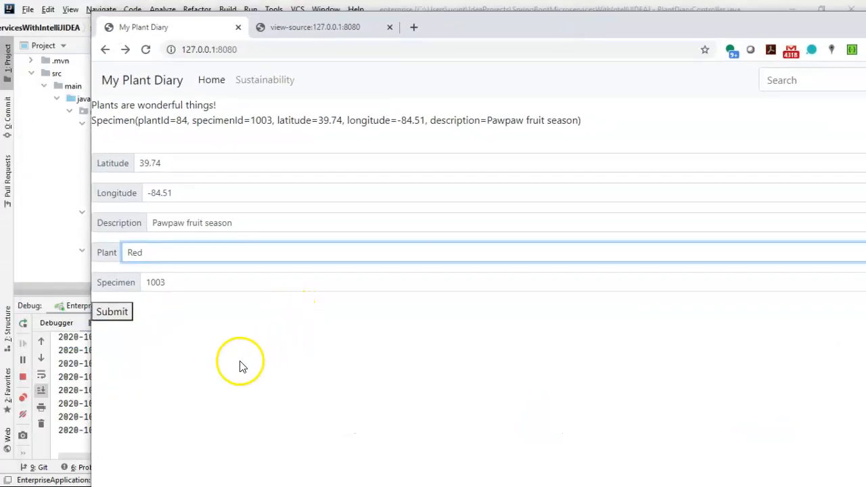
Type 'b' so the Plant field reads 'Redb', hitting the controller breakpoint
type("b")
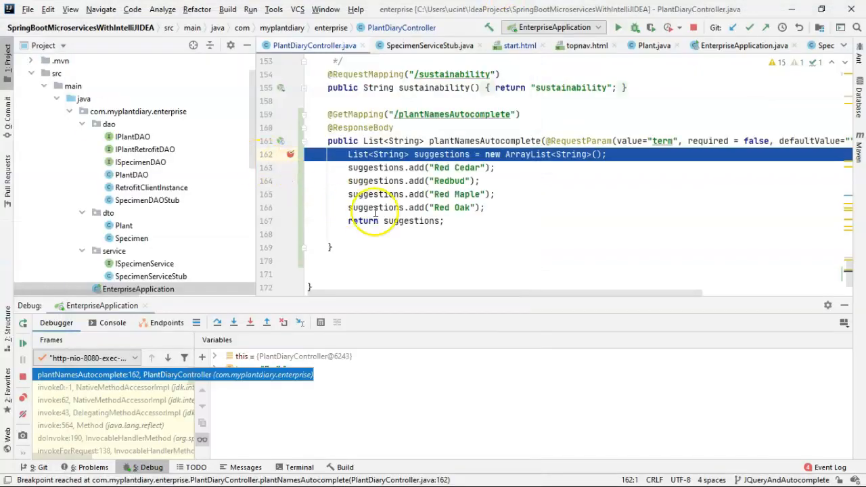
mouse_move(608, 284)
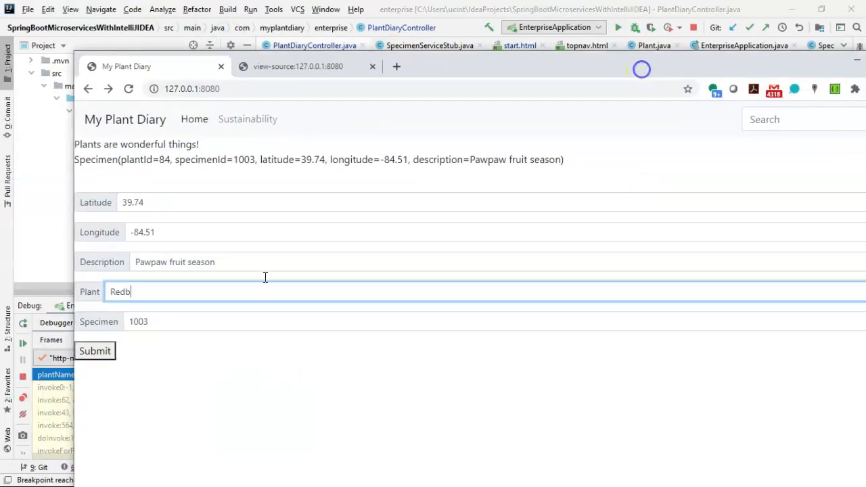
mouse_move(604, 61)
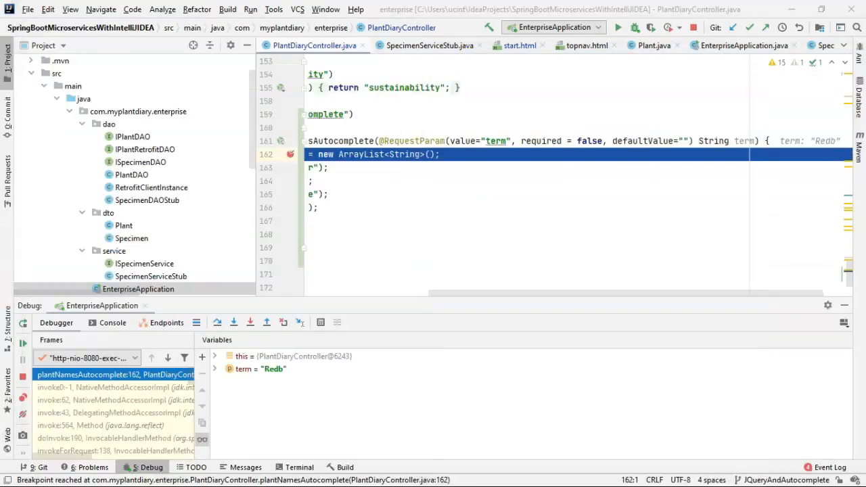
mouse_move(455, 284)
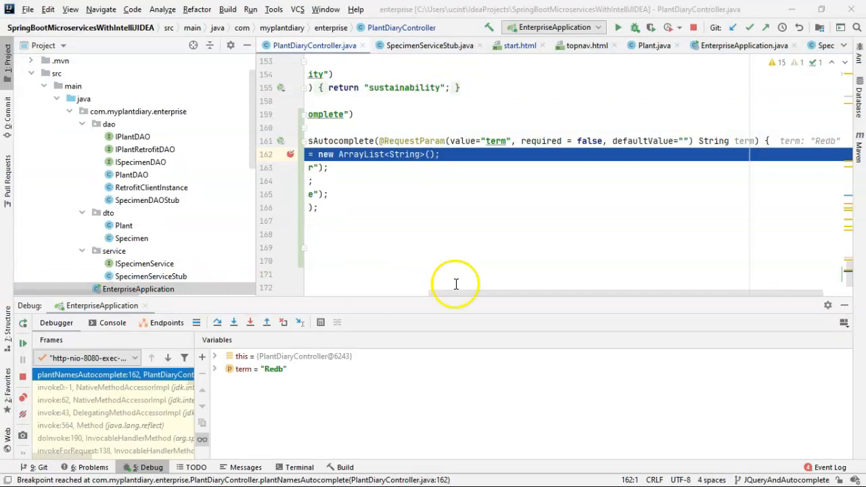
mouse_move(192, 285)
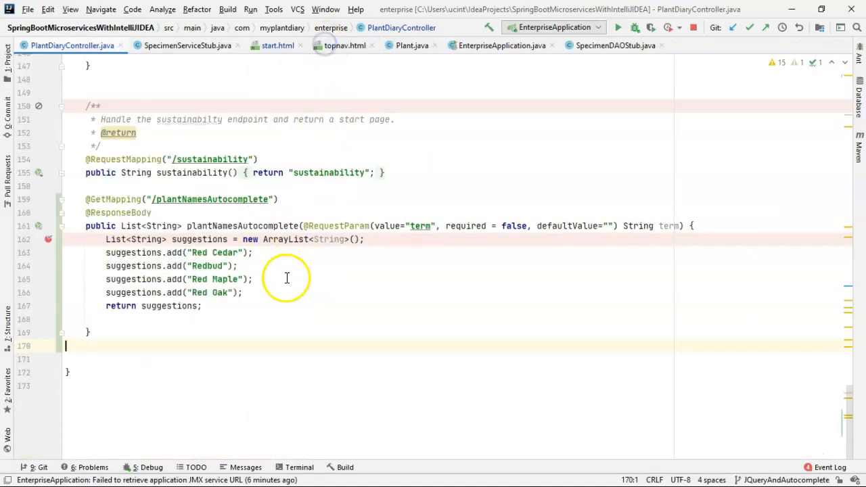
mouse_move(78, 391)
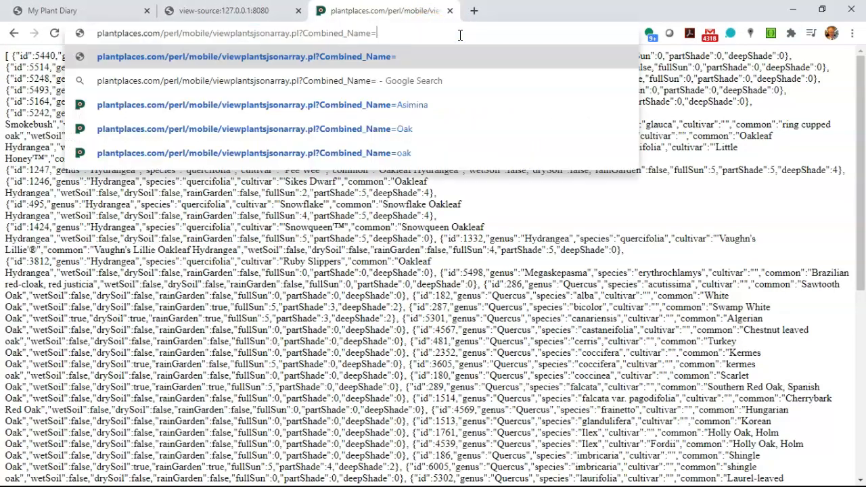
Search the plantplaces.com viewplantsjsonarray service for Maple in a new Chrome tab
type("Maple\");")
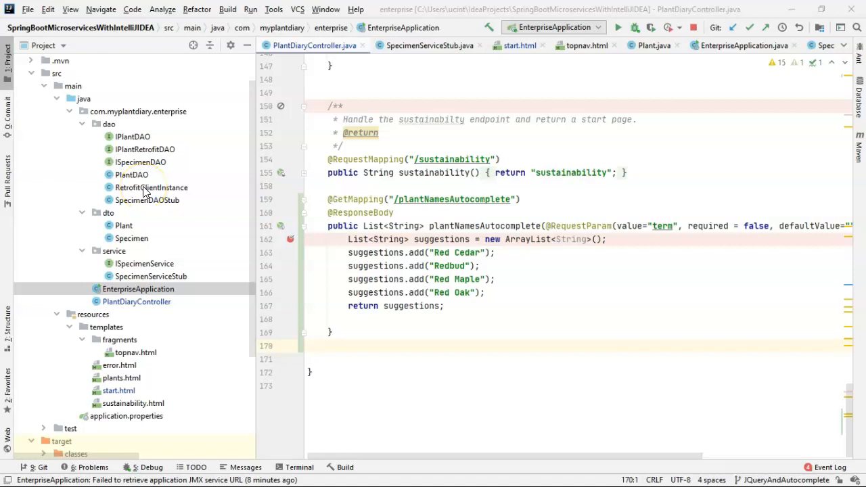
Inspect SpecimenServiceStub, then select fetchPlants(searchTerm) in PlantDiaryController's searchPlantsForm
left_click(150, 276)
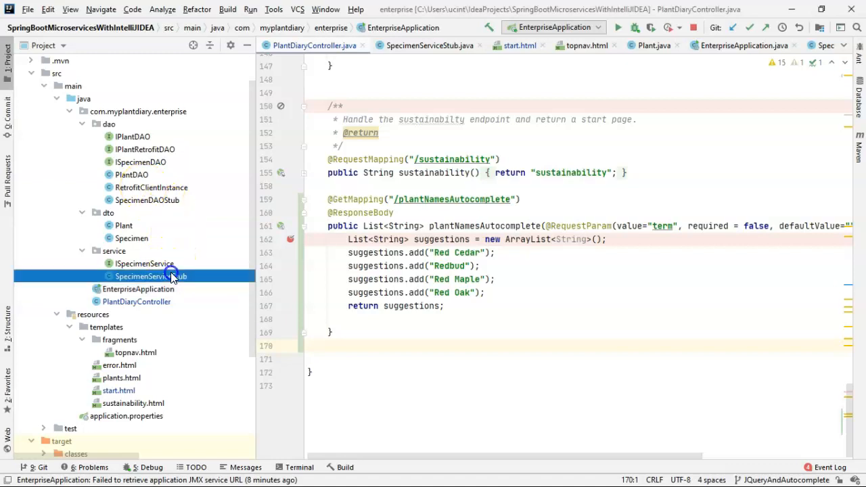
double_click(151, 276)
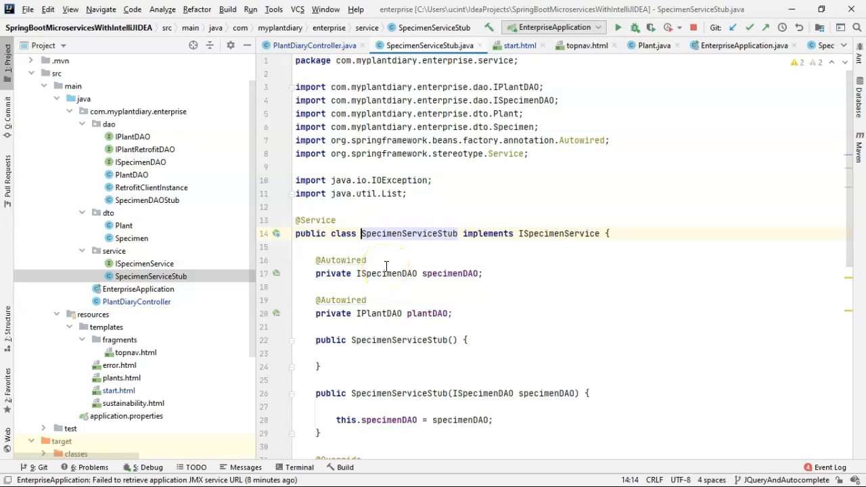
left_click(136, 301)
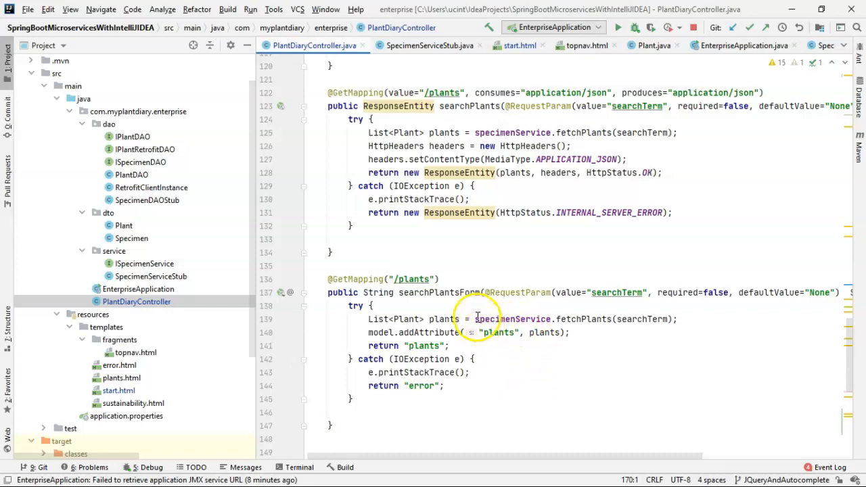
double_click(512, 319)
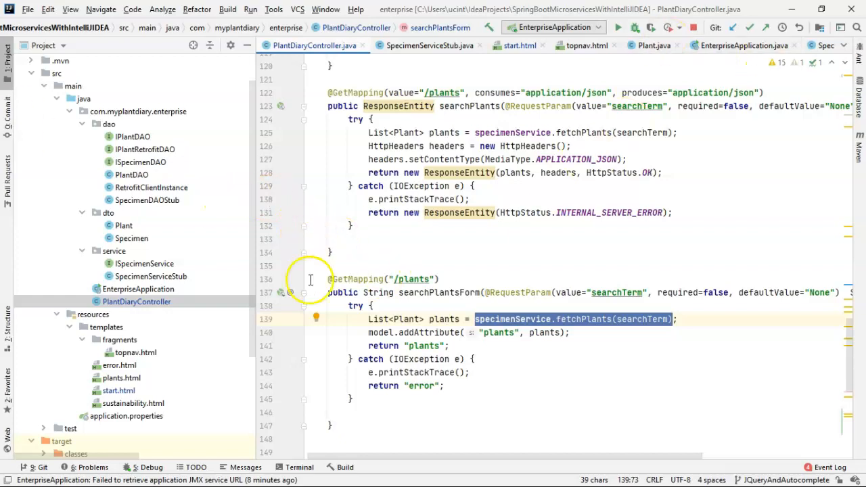
scroll("down", 3)
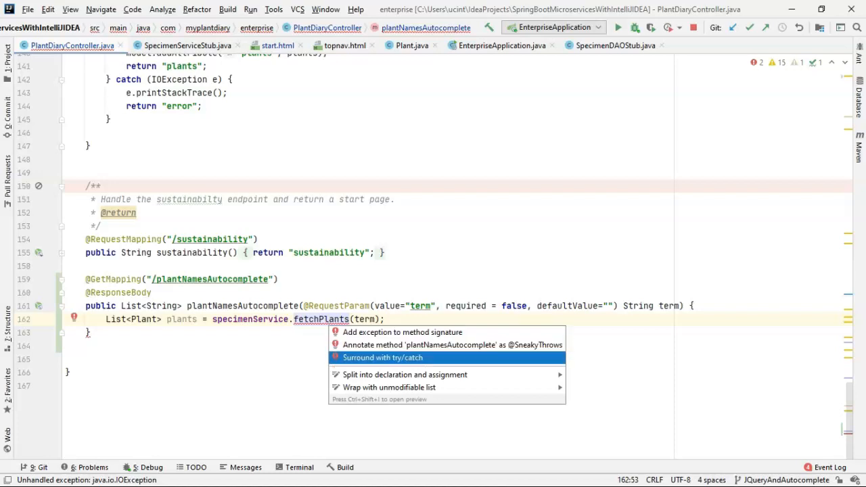
Wrap fetchPlants in try/catch and return new ArrayList<String>() from the catch
left_click(382, 357)
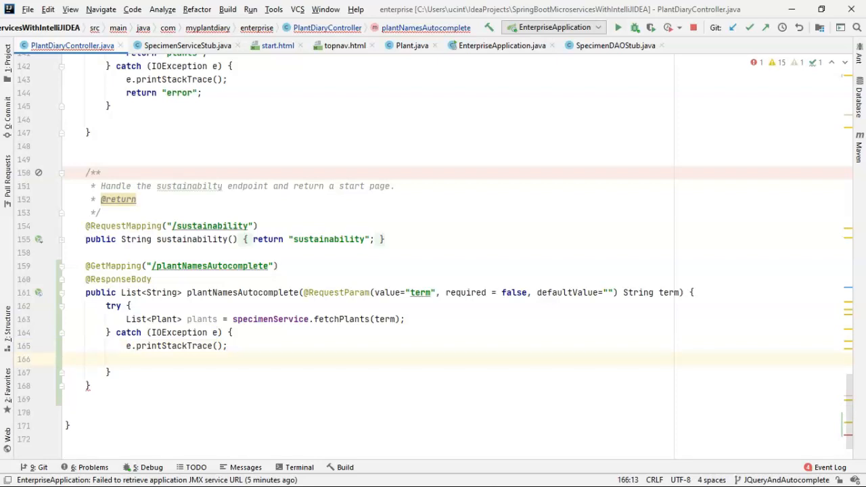
type("return new ArrayList<String>();")
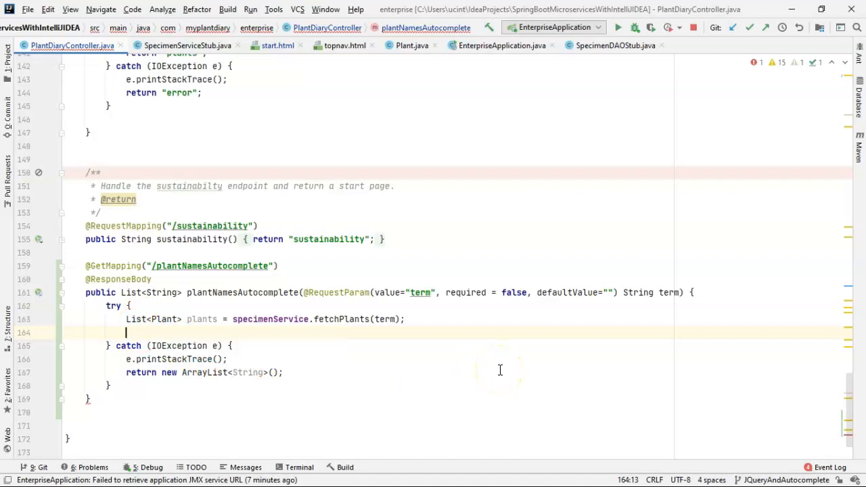
Add a for-each loop over plants and declare allPlantNames as a new ArrayList<String>
type("for (")
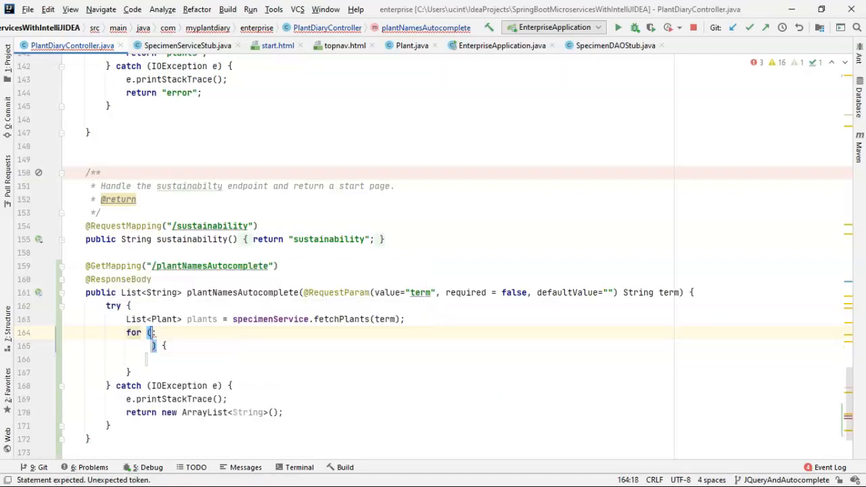
type("Plant plant")
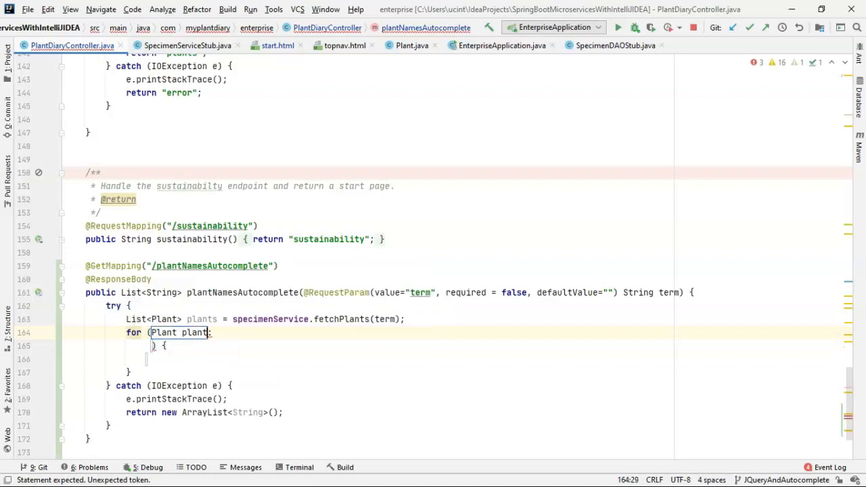
type(": plants) {")
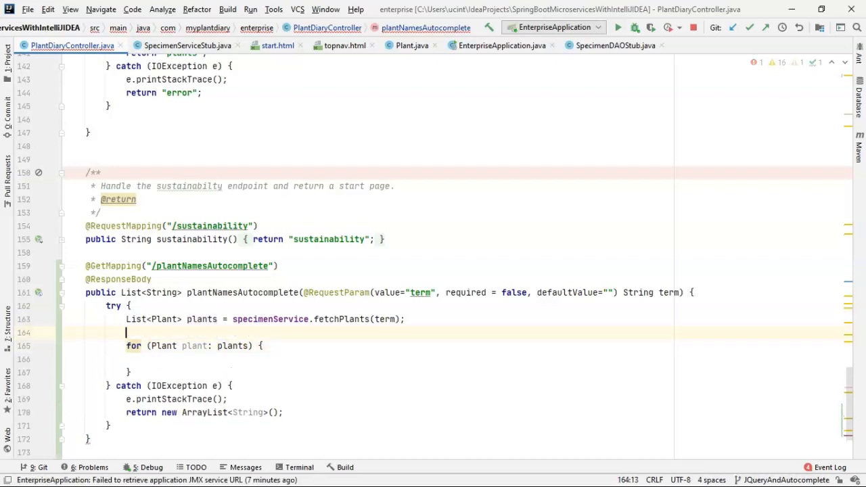
type("List<String> allPla")
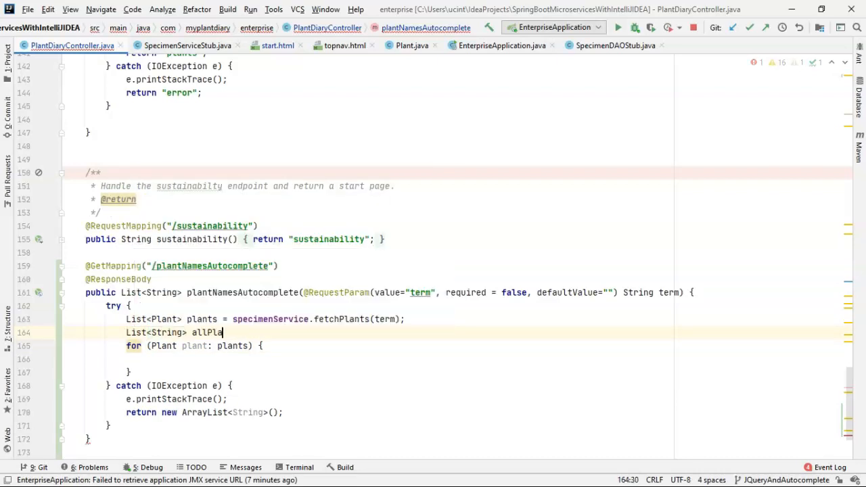
type("ntNames")
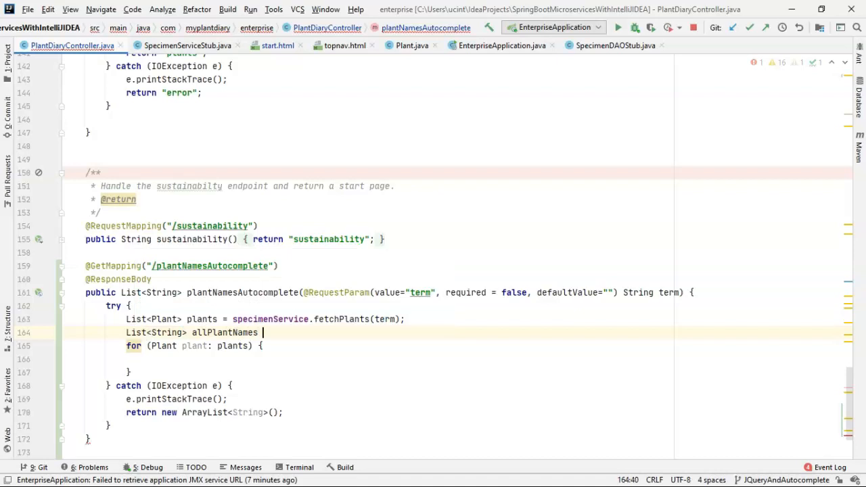
type("= new ArrayList()")
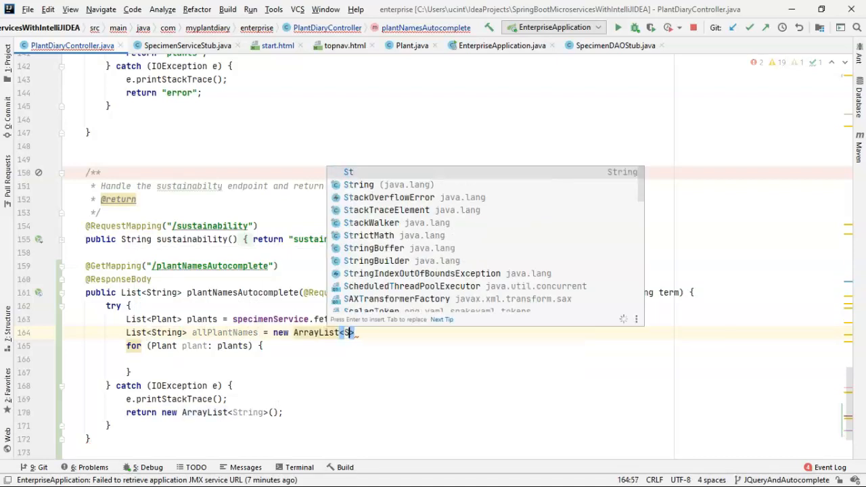
key("Enter")
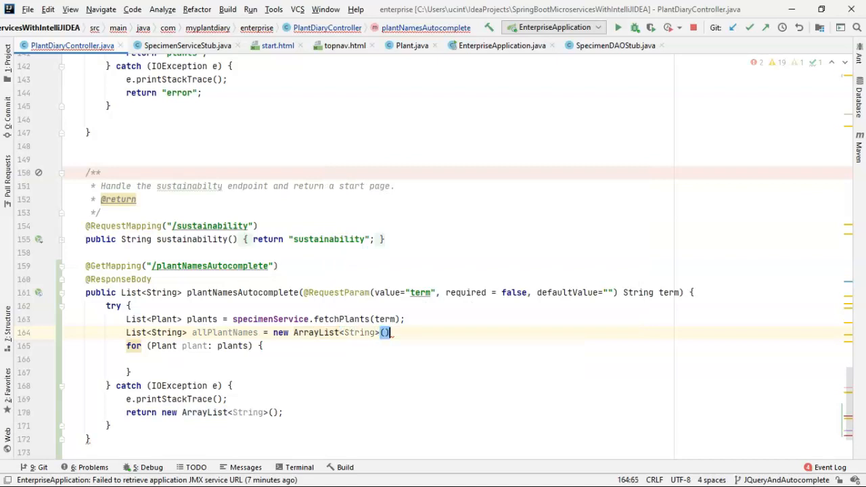
type(";")
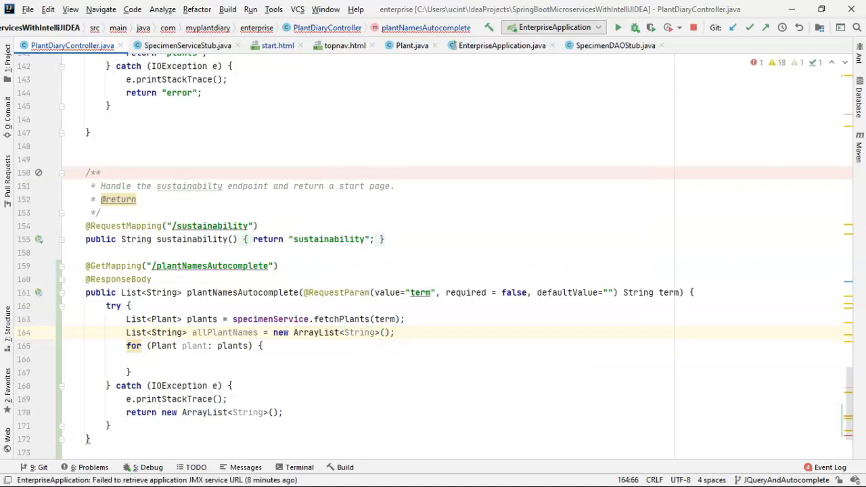
Add each plant.toString() to allPlantNames and begin a return statement
type("a")
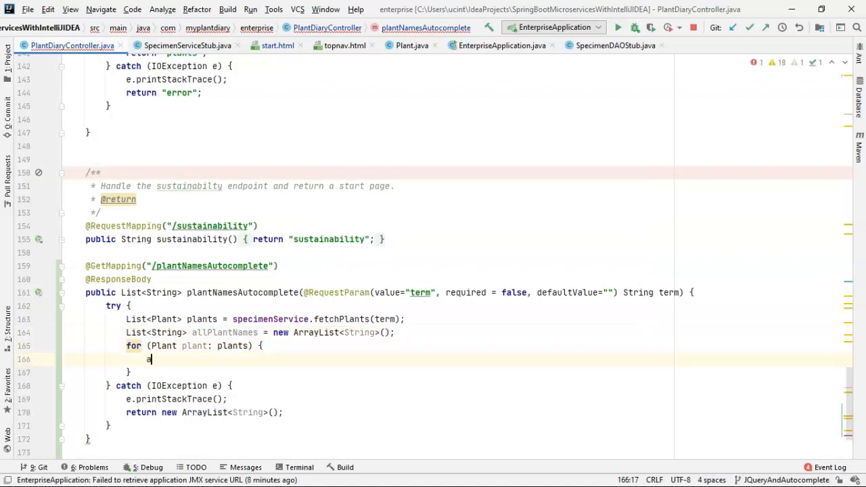
type("llPlantNames.")
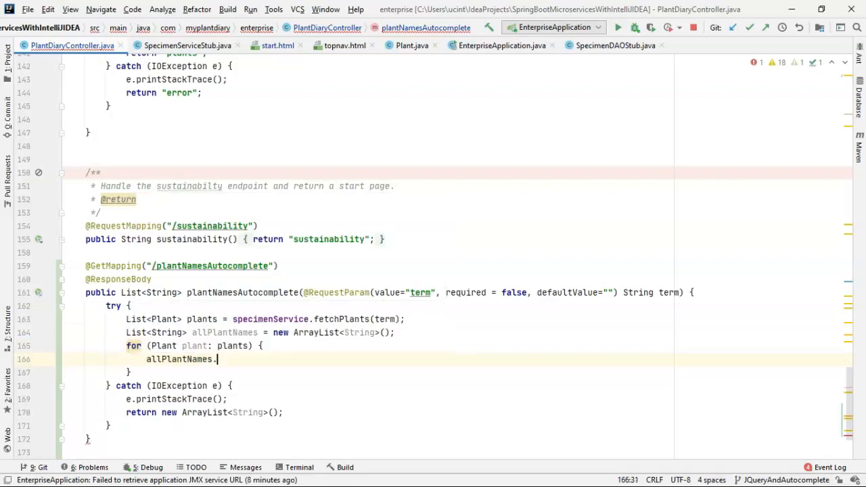
type("add(plant.toString());")
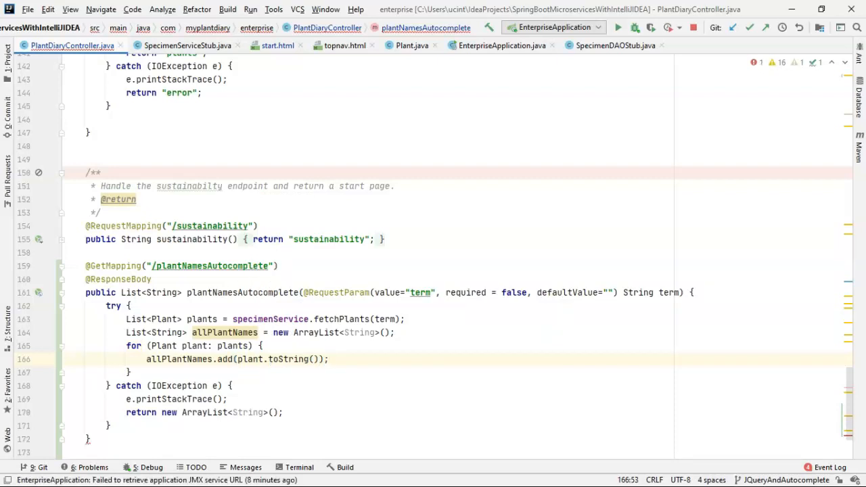
type("return")
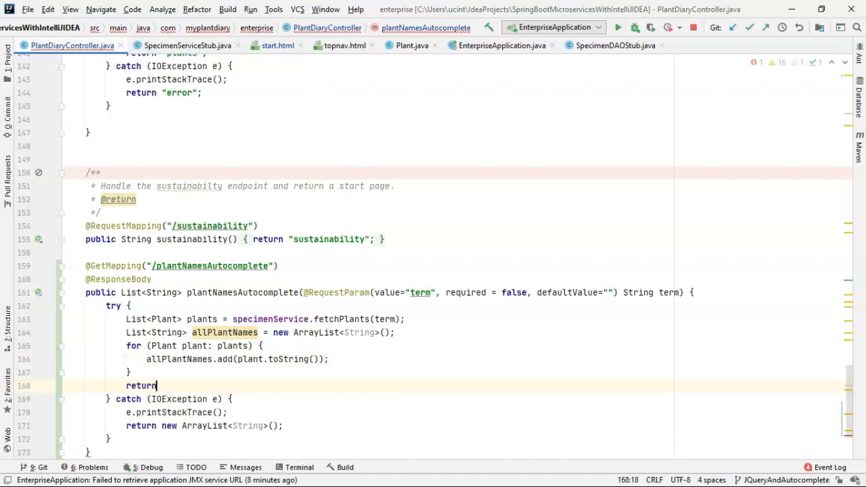
type("_all")
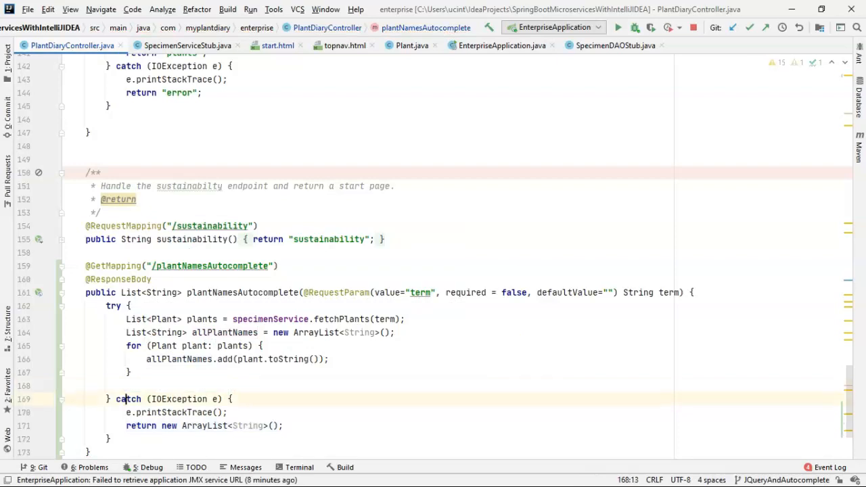
Return allPlantNames after the catch block and save the controller
type("return allPlantNames;")
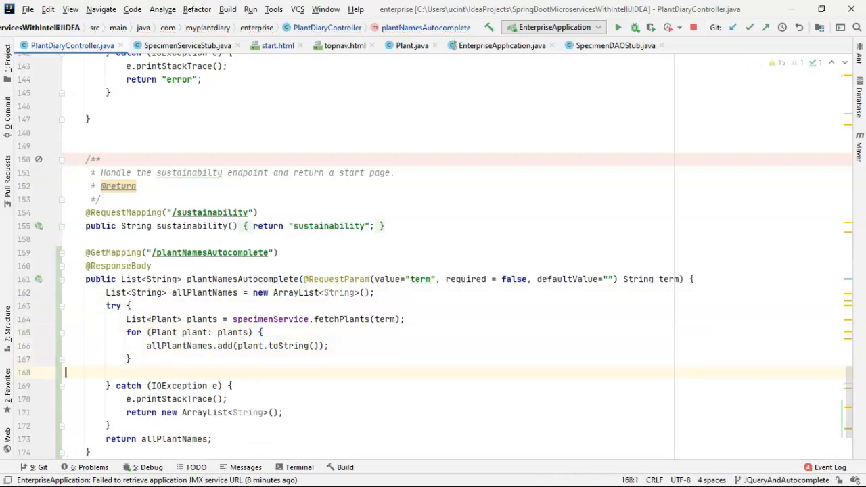
key("Backspace")
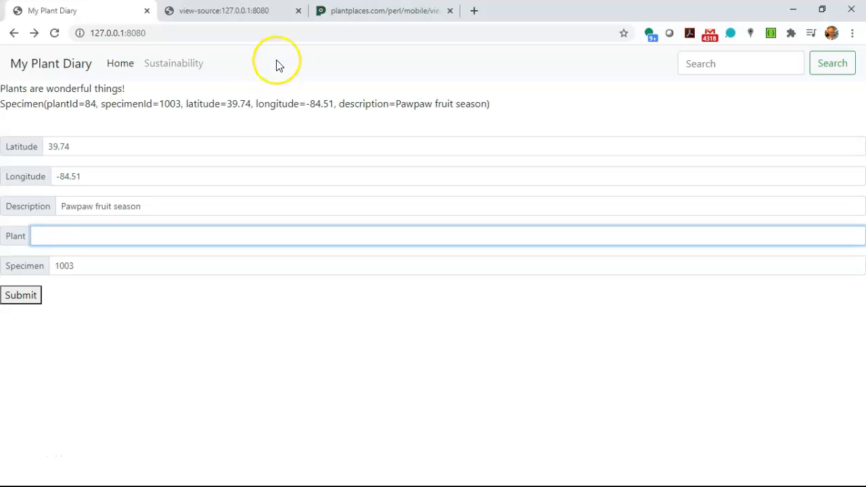
Type 'Red' in the Plant field and scroll through the matching suggestions
type("R")
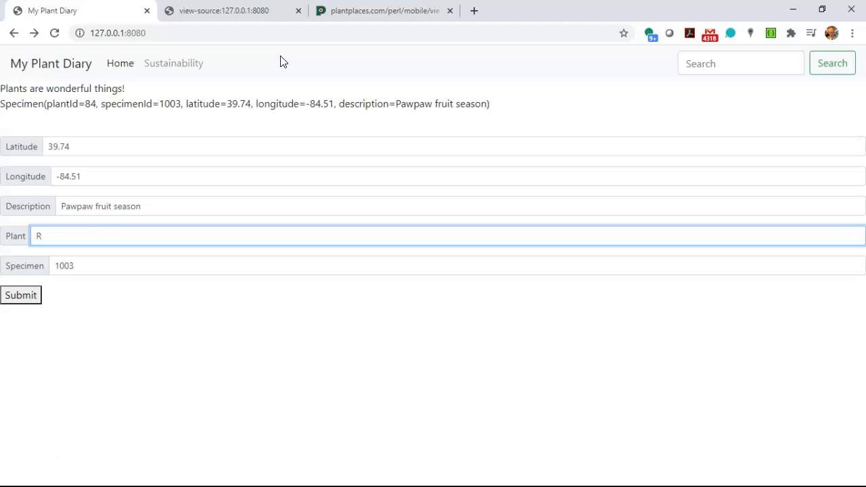
type("e")
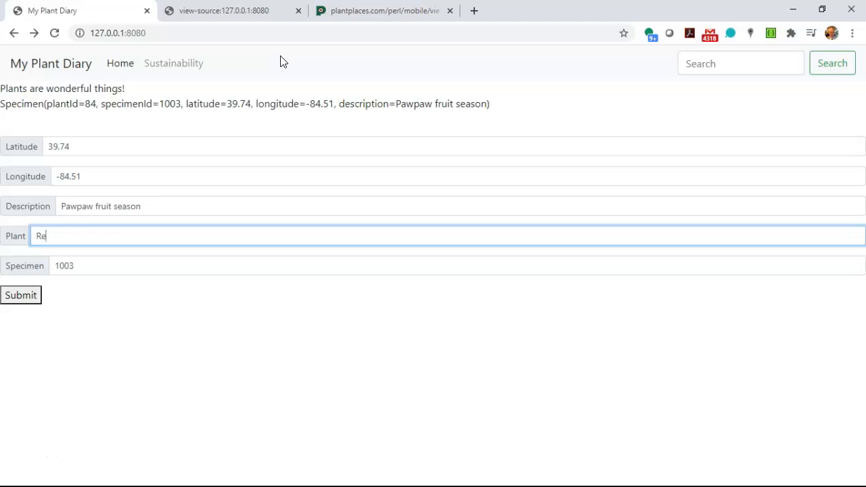
type("d")
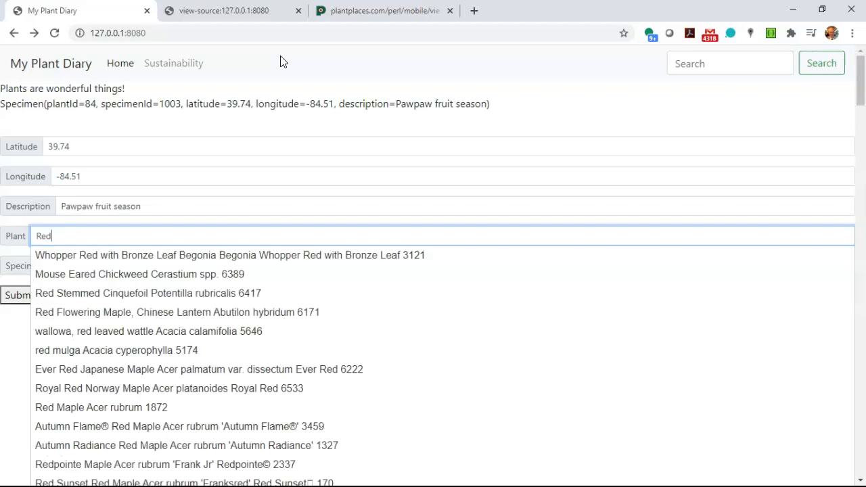
mouse_move(331, 273)
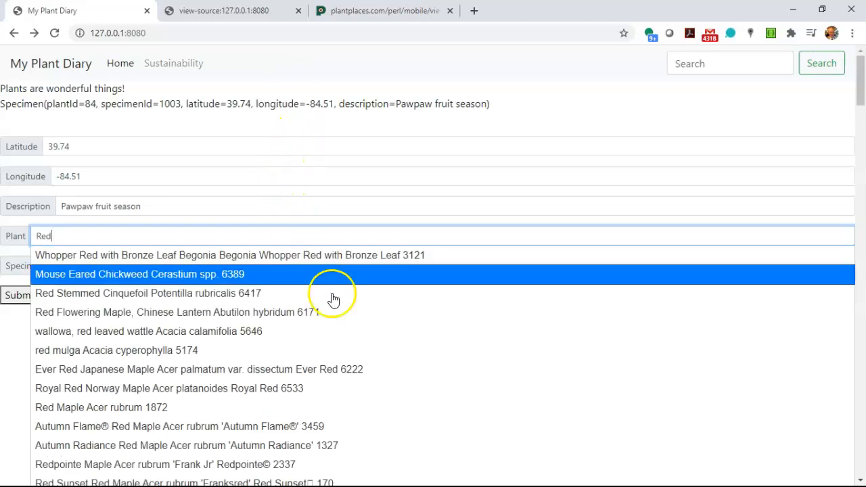
scroll("down", 3)
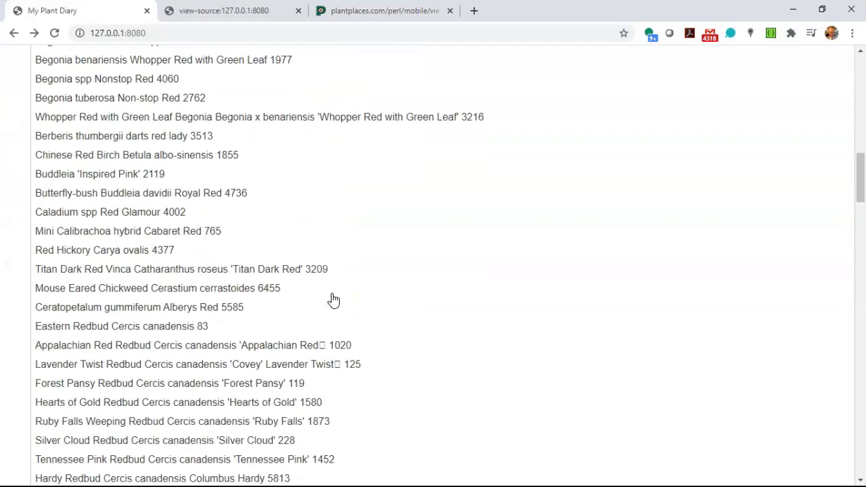
scroll("down", 3)
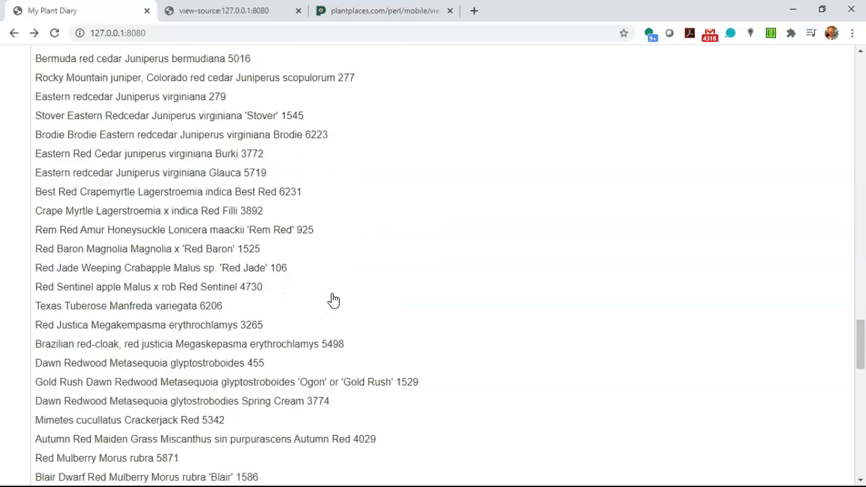
scroll("down", 3)
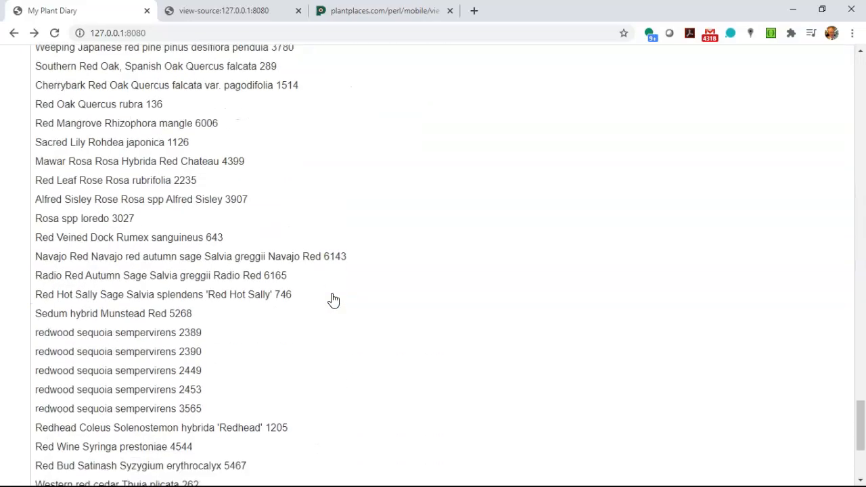
scroll("down", 3)
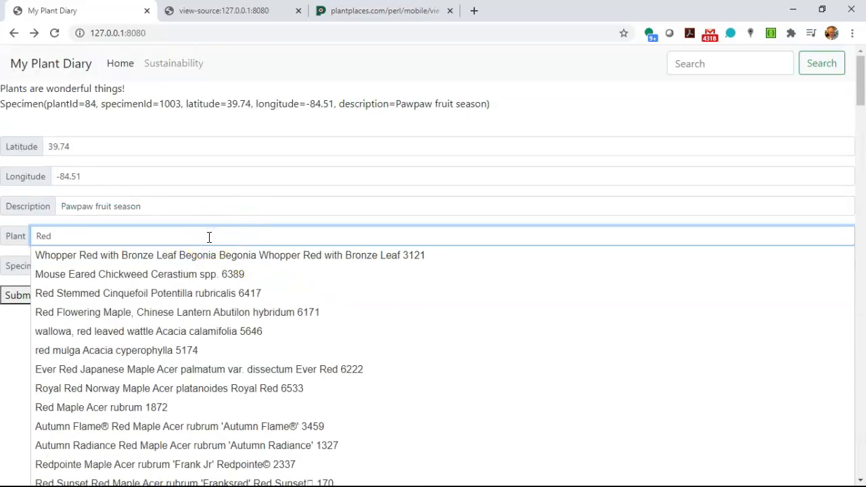
Extend the text to 'Redbud' and pick 'Eastern Redbud Cercis canadensis 83'
type("b")
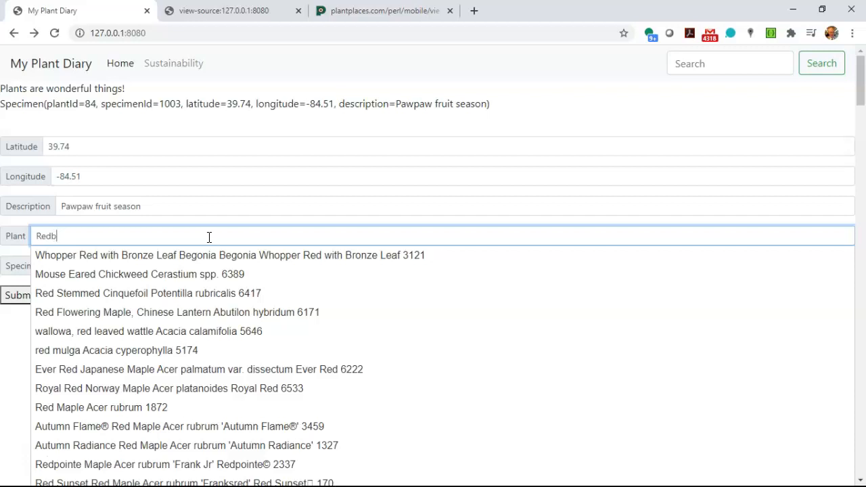
type("ud")
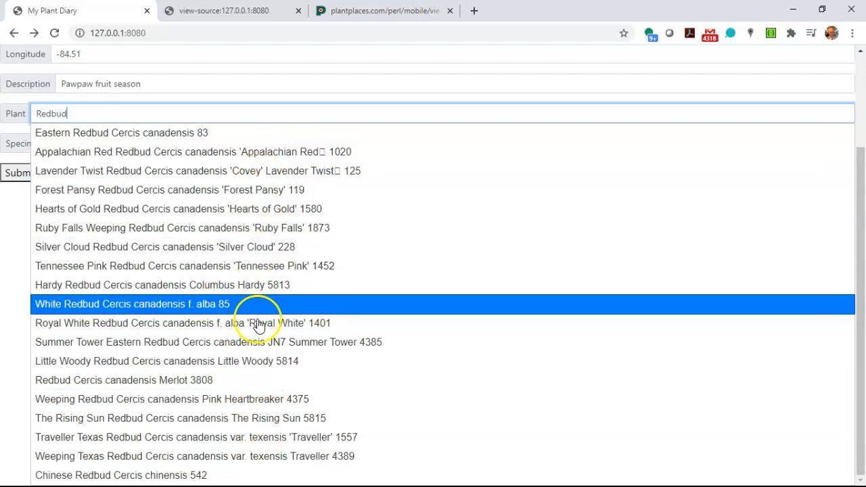
mouse_move(291, 418)
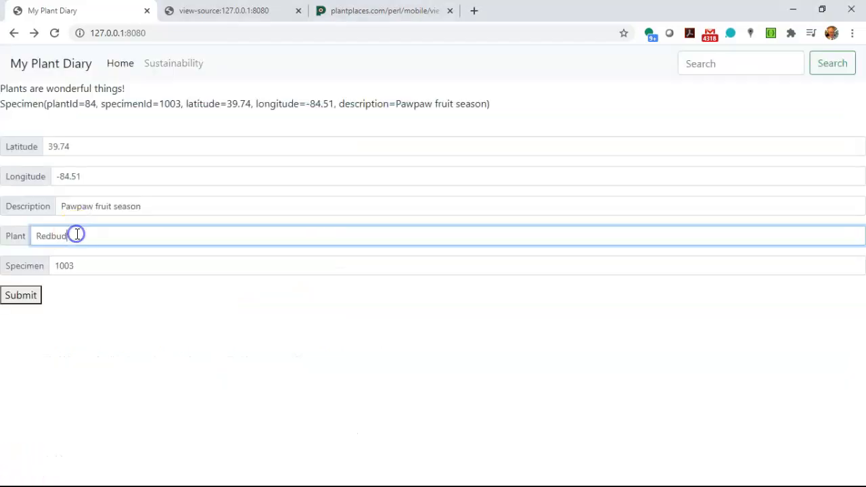
key("Backspace")
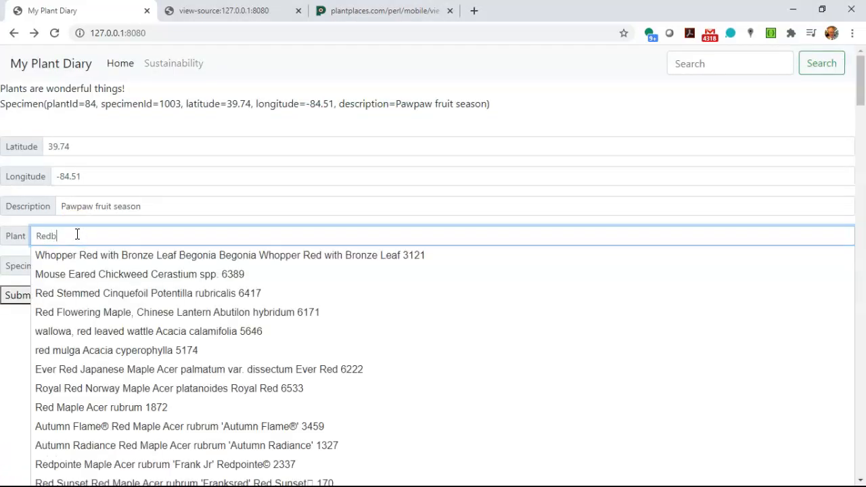
type("ud")
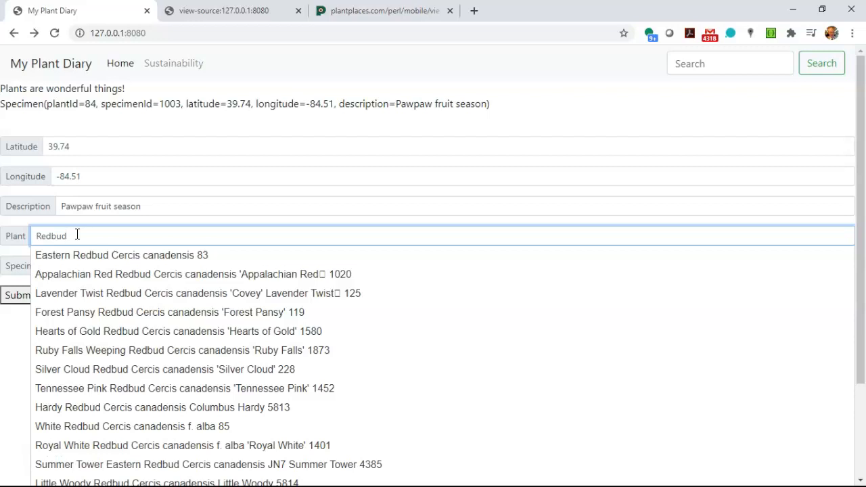
mouse_move(180, 255)
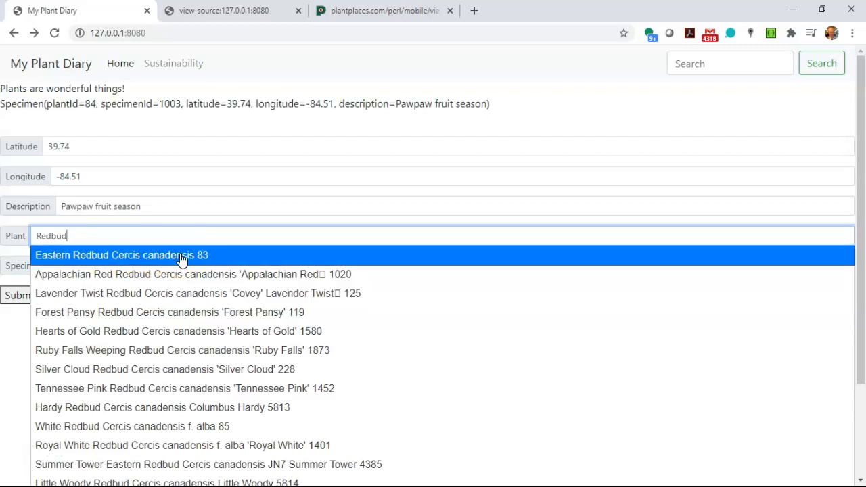
left_click(122, 255)
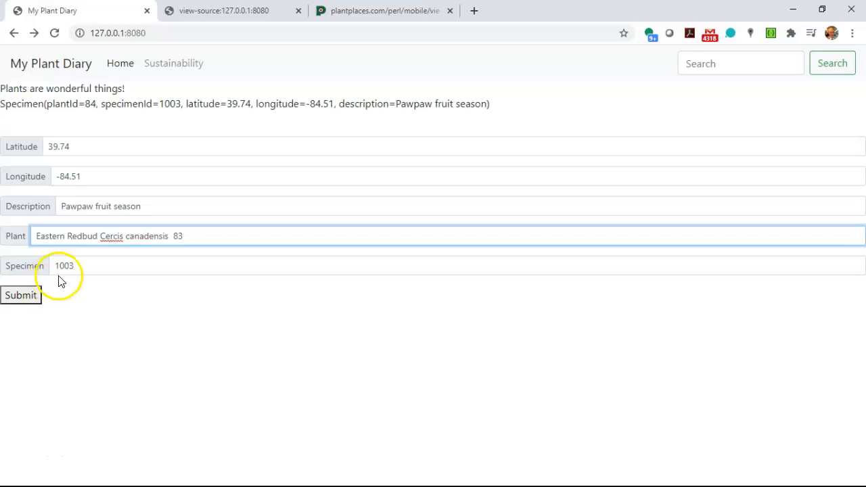
Replace the plant name with 'Eas' to browse suggestions, then clear the field
triple_click(109, 235)
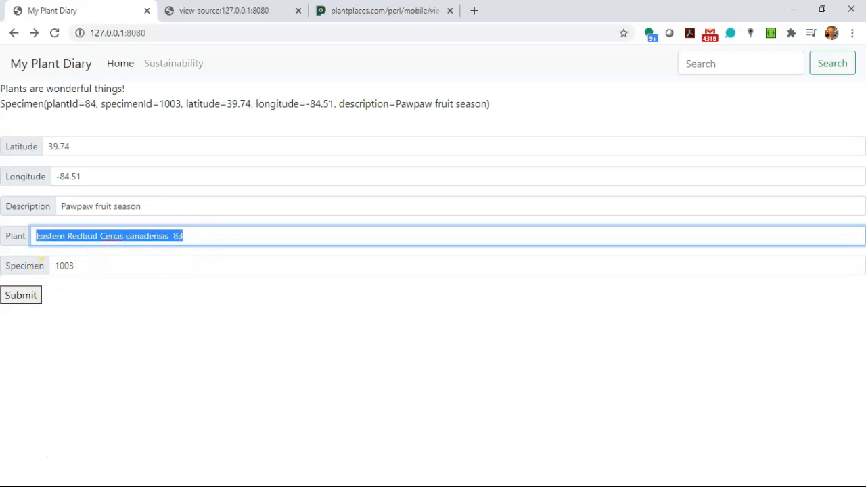
type("E")
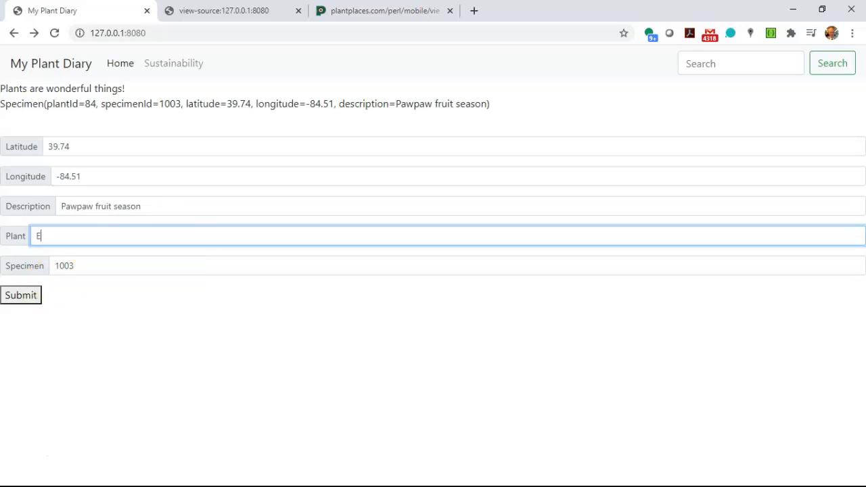
type("aster")
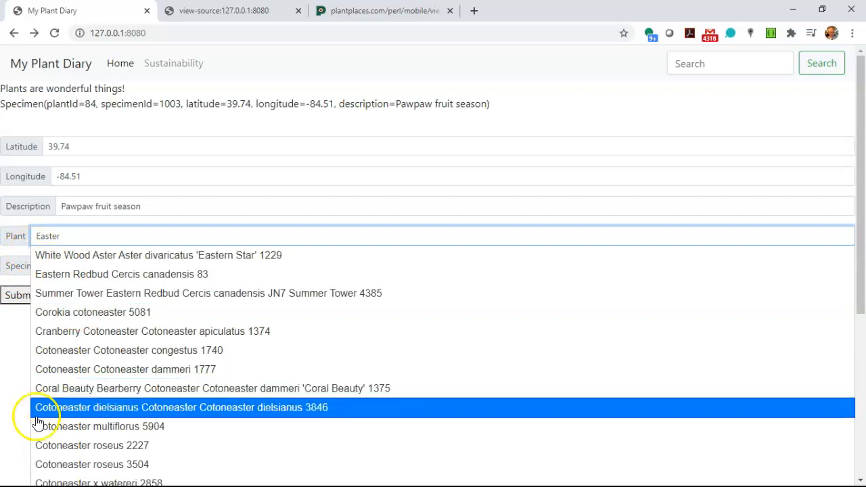
type("Redbud")
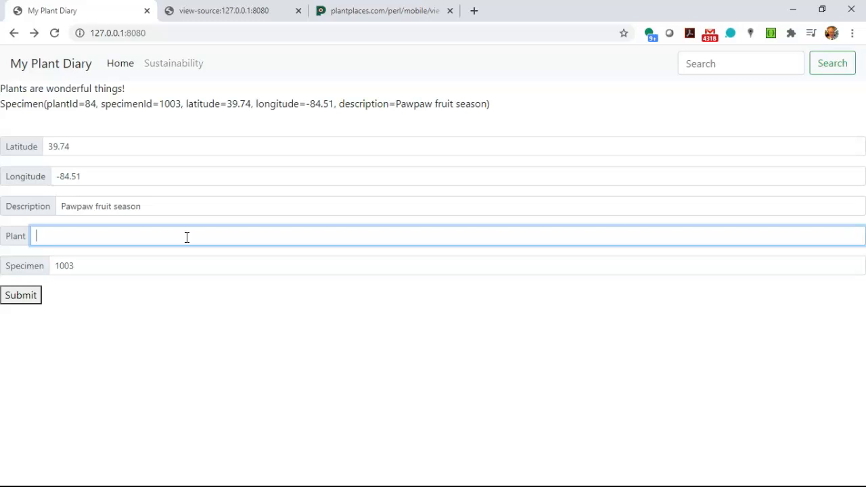
Type 'Redbud' and choose 'Cercis canadensis 83' from the botanical-name suggestions
type("Redb")
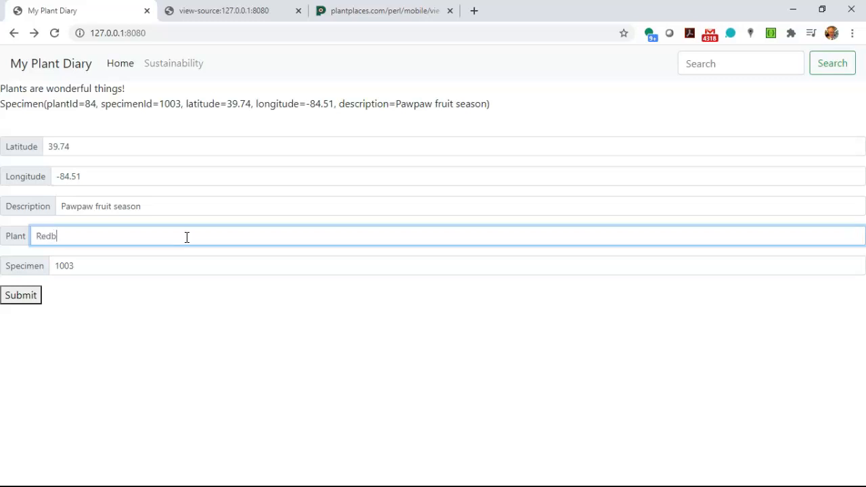
type("u")
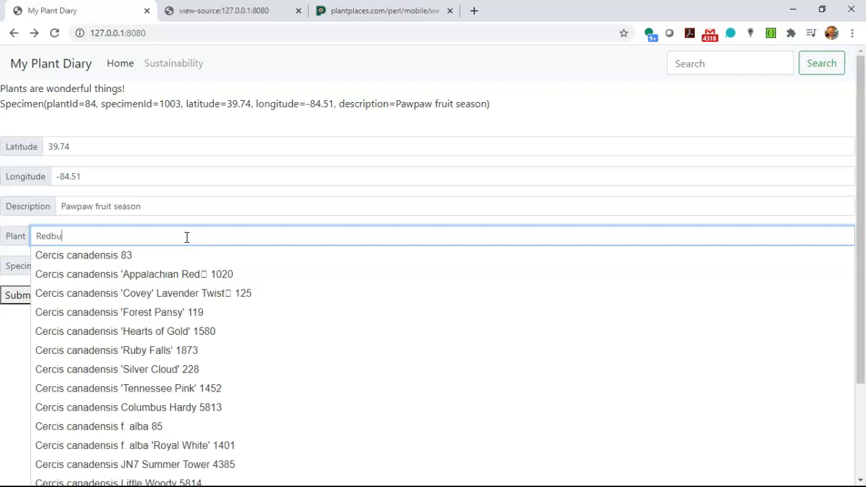
type("d")
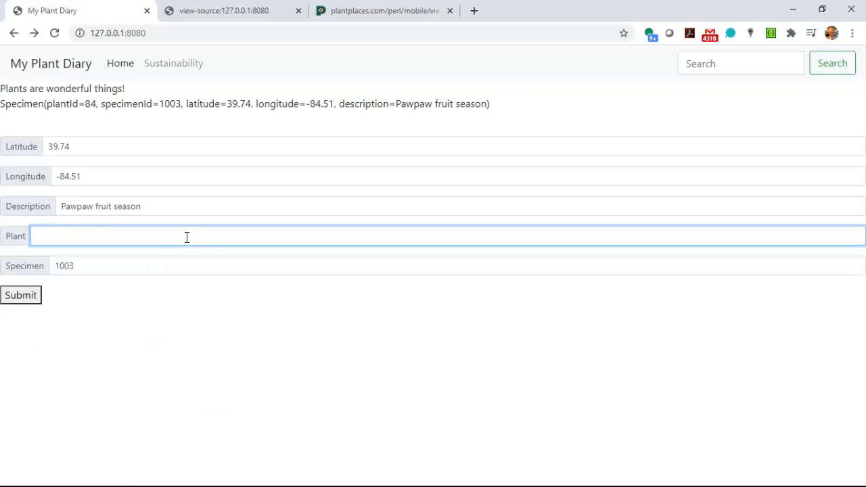
type("Re")
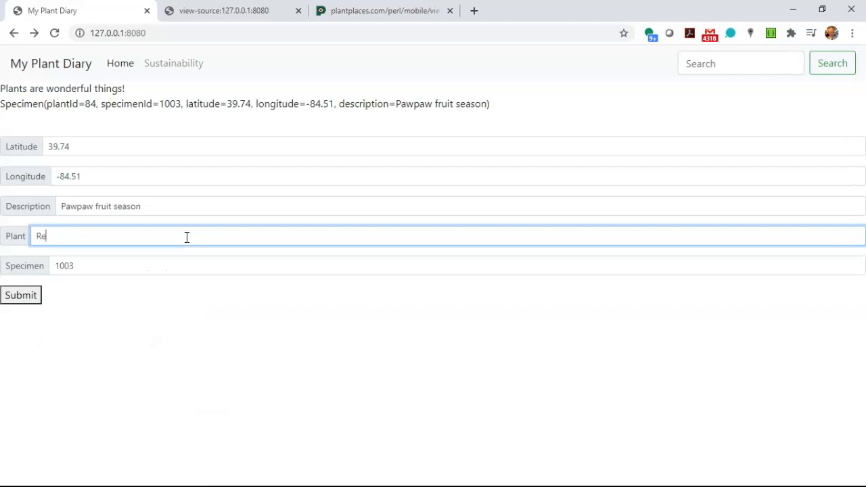
type("dbdu")
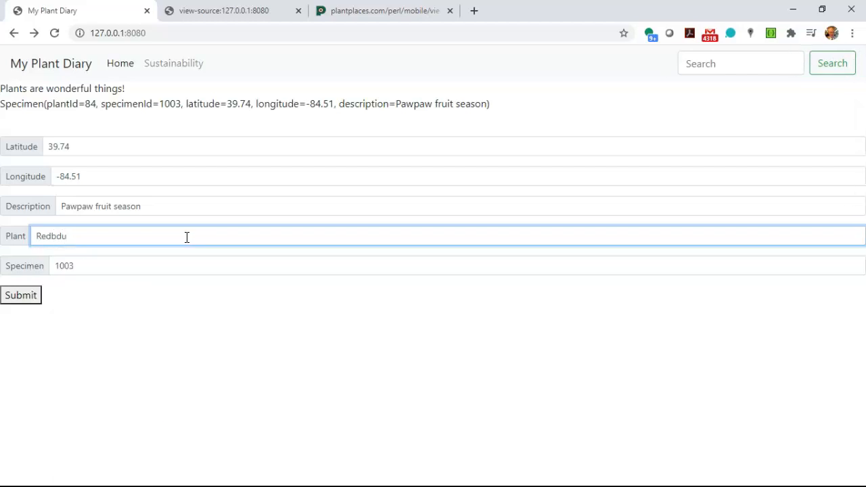
type("Redbud")
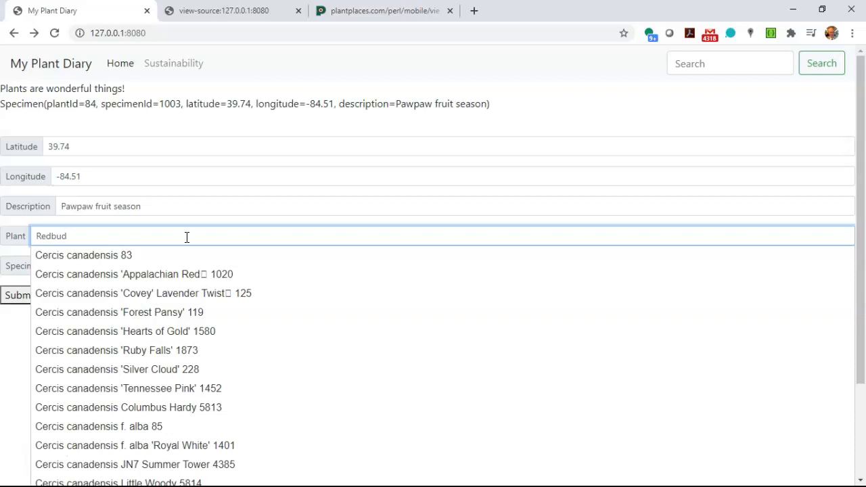
left_click(83, 255)
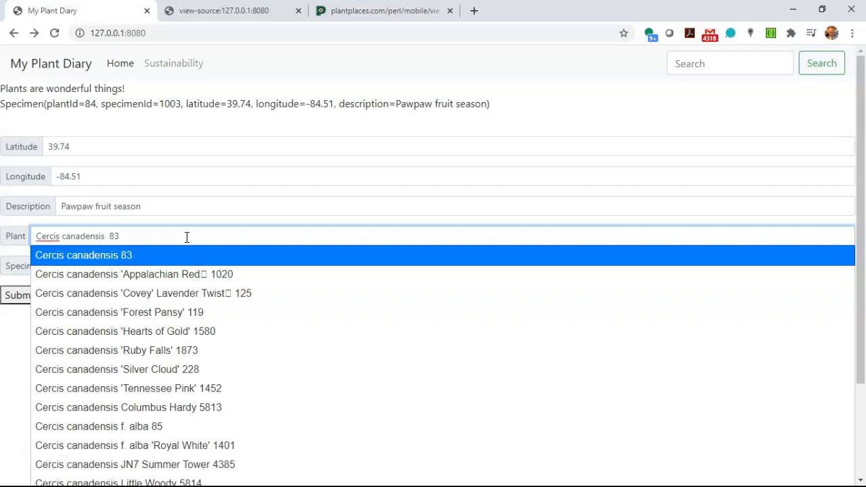
mouse_move(98, 274)
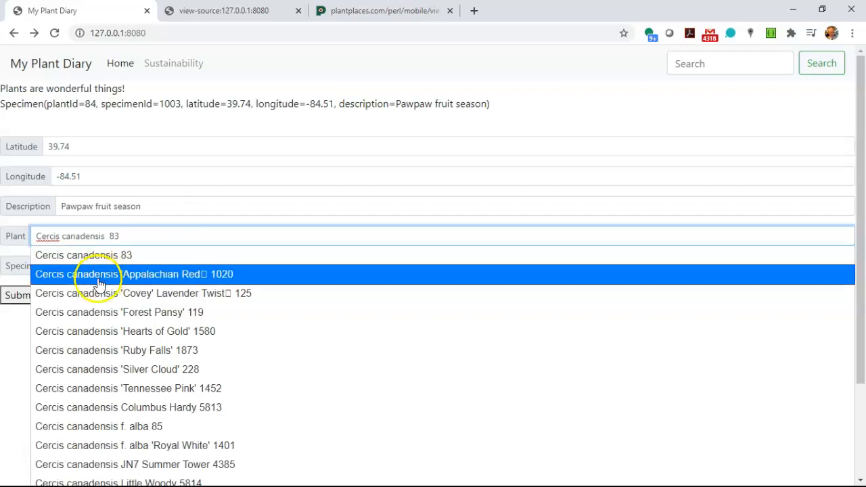